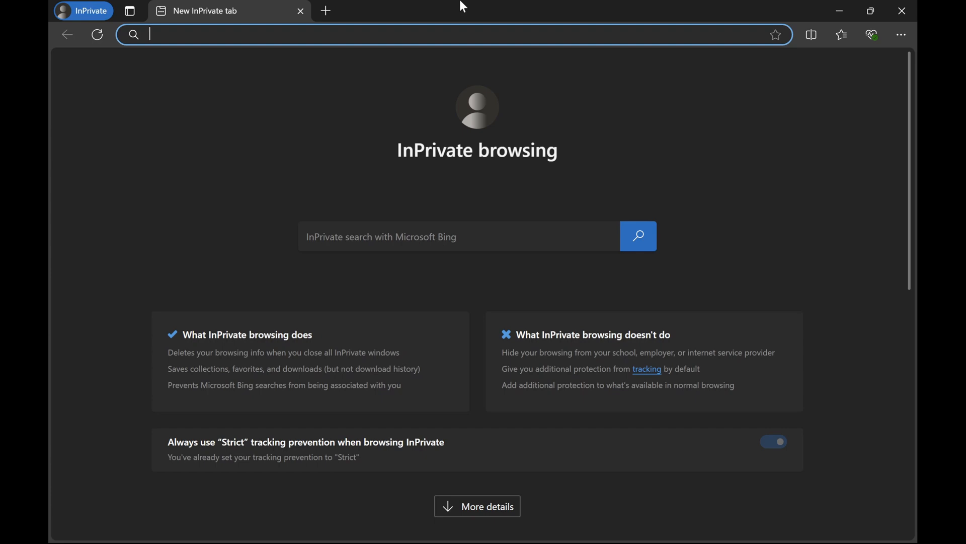
Go to aex.dev.azure.com and choose to create a new Microsoft account.
text(aex.dev.azure.com)
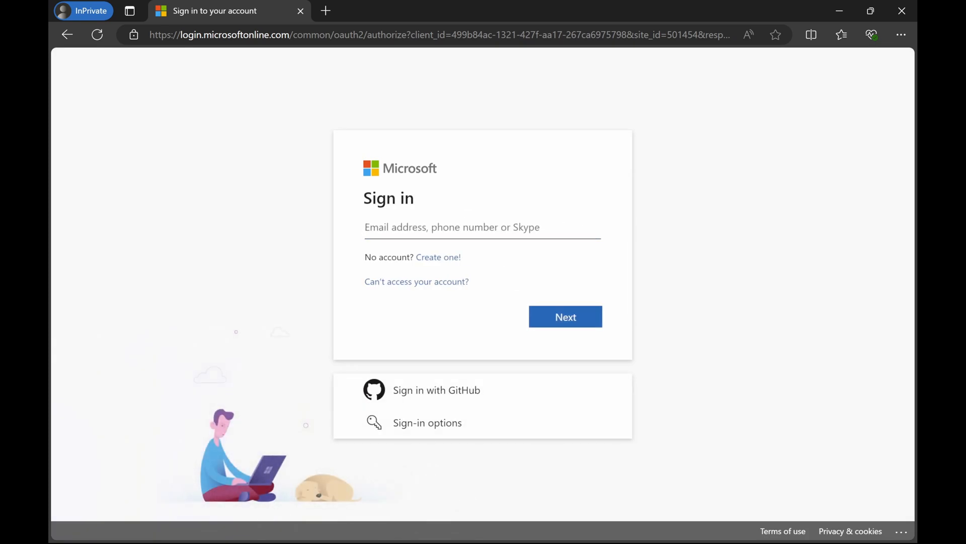
click(483, 226)
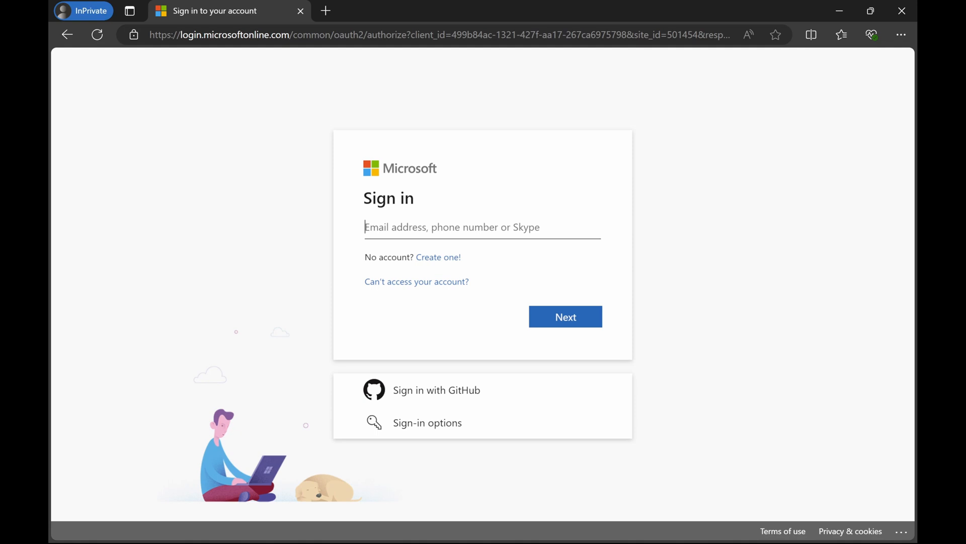
click(565, 316)
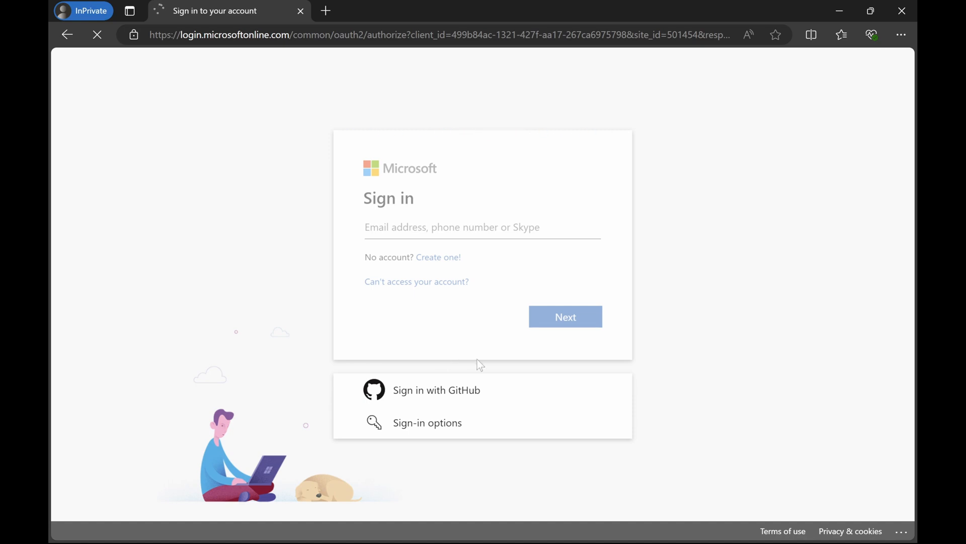
Choose a new outlook.com address with the username 'pn' and submit it.
click(438, 257)
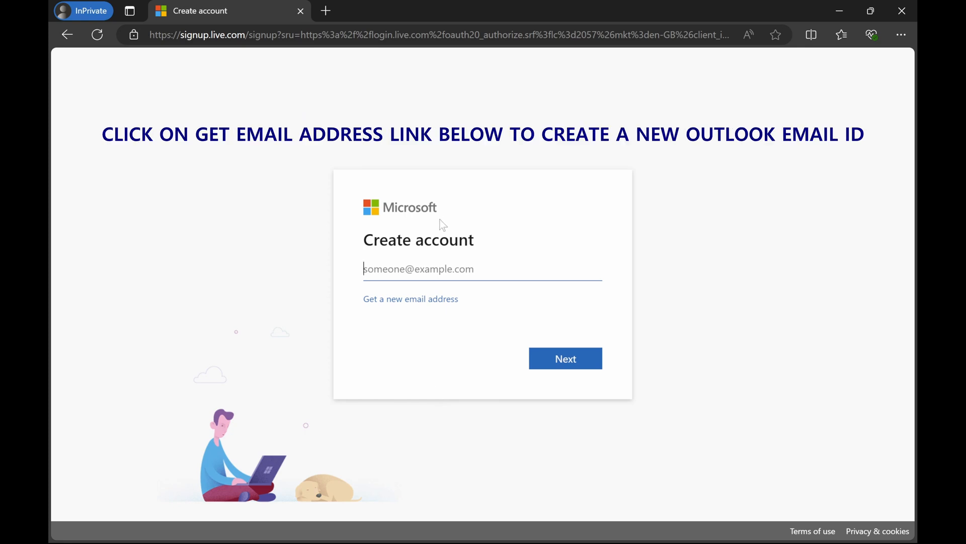
mouse_move(441, 223)
text(tutor)
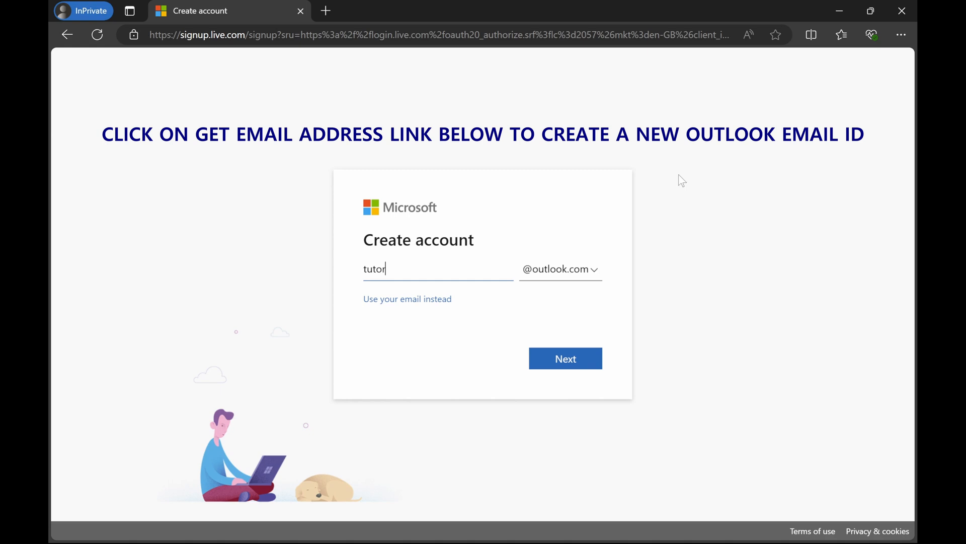
text(pn)
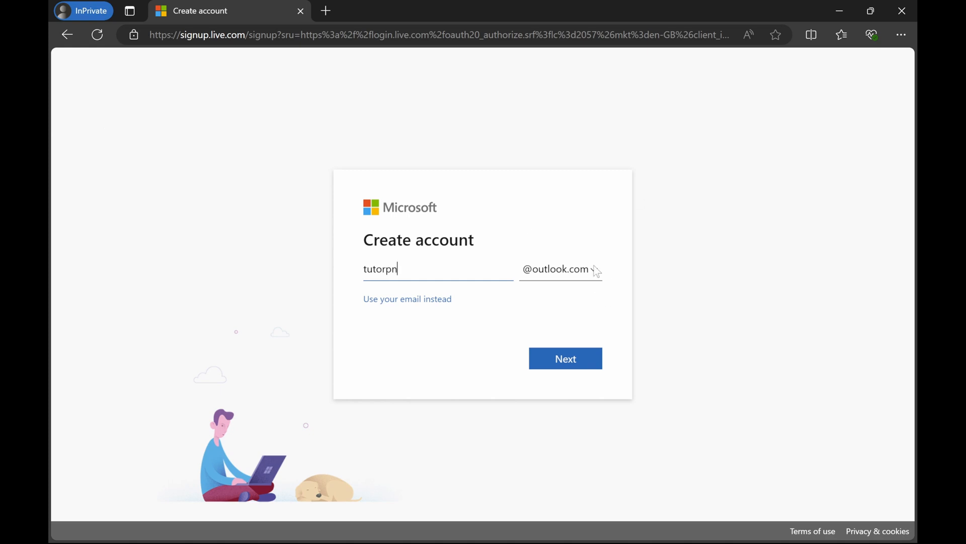
click(563, 357)
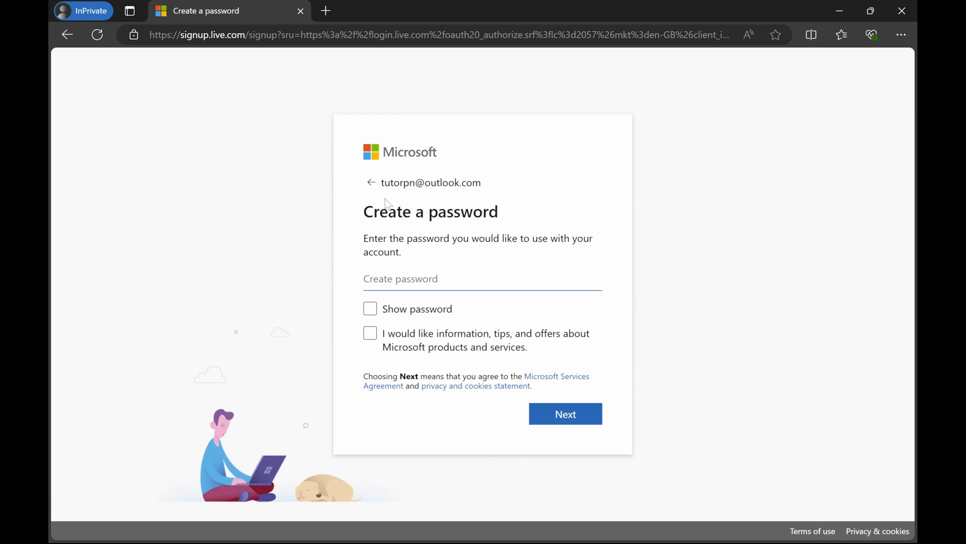
mouse_move(450, 196)
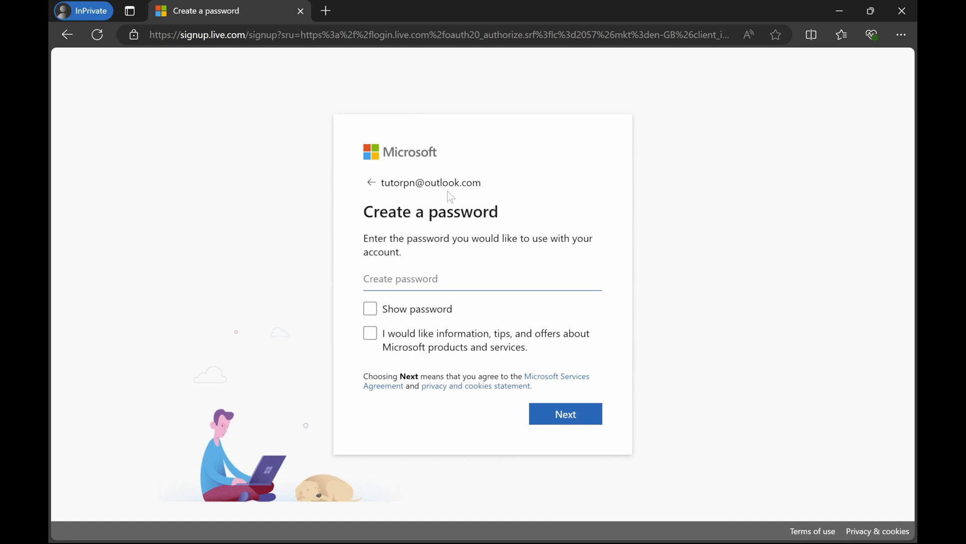
mouse_move(694, 257)
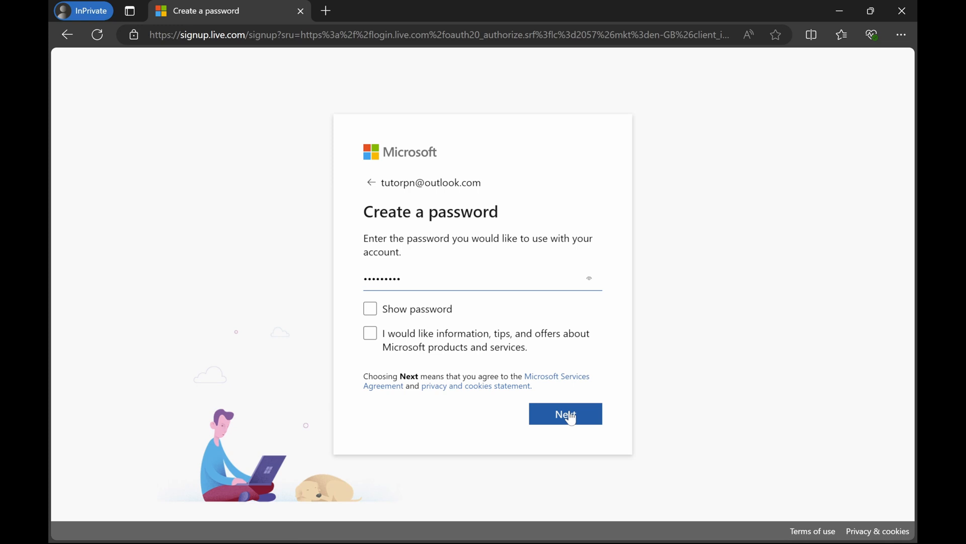
click(564, 414)
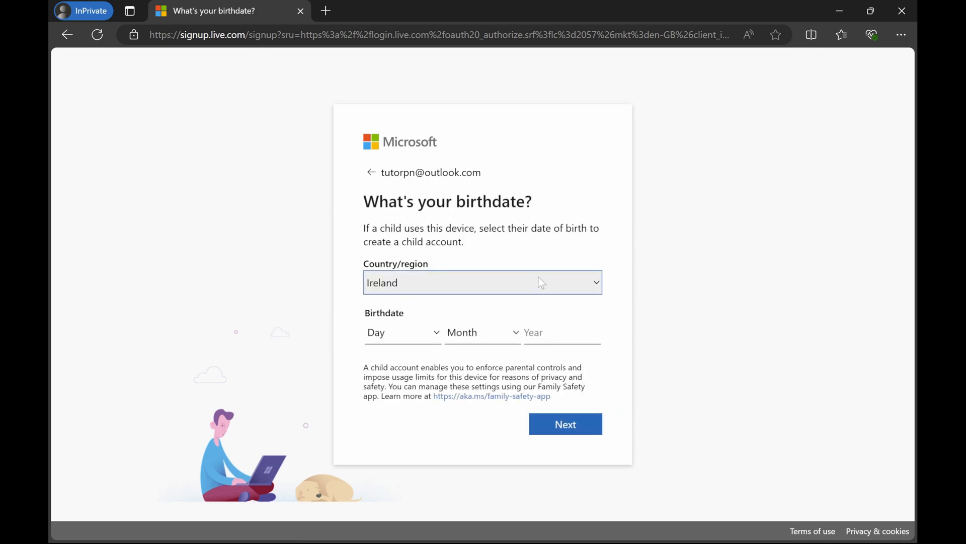
click(400, 332)
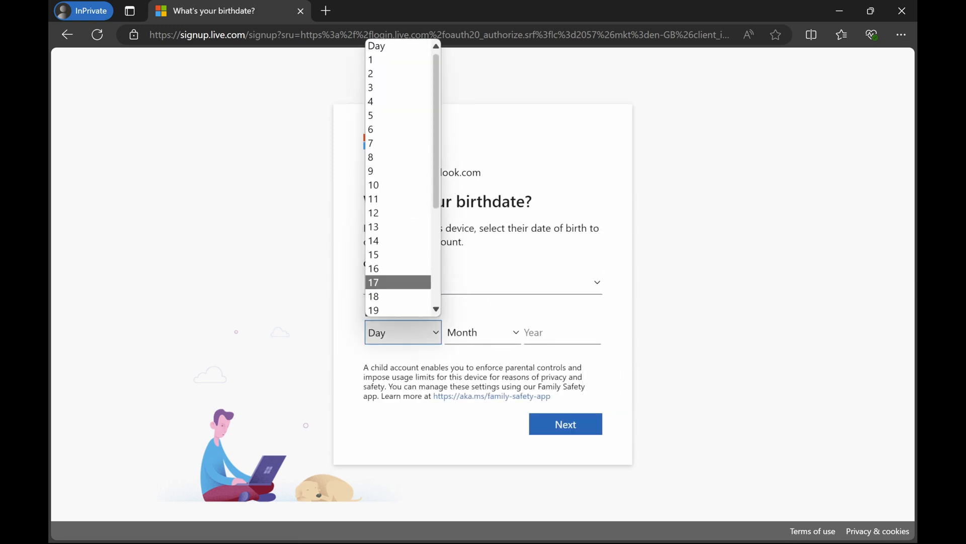
scroll(down, 3)
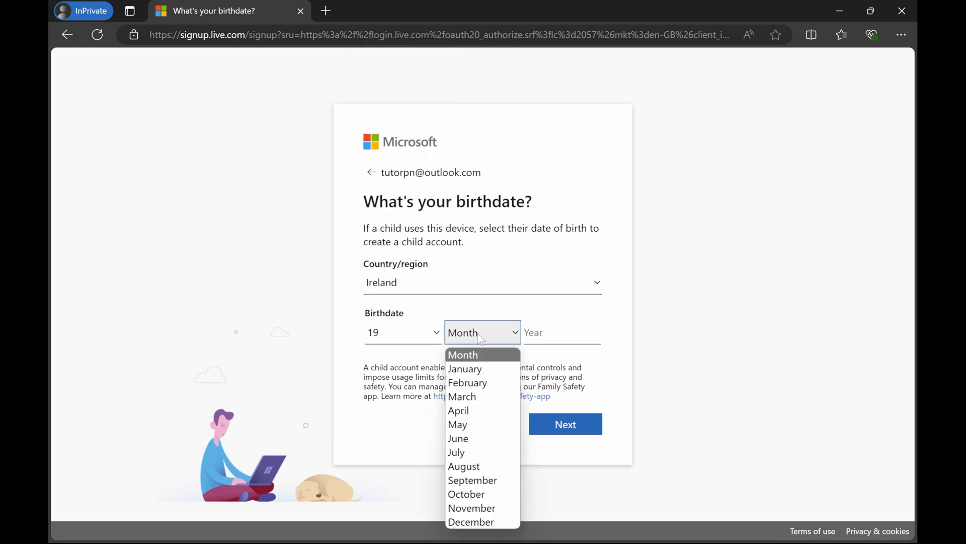
click(467, 382)
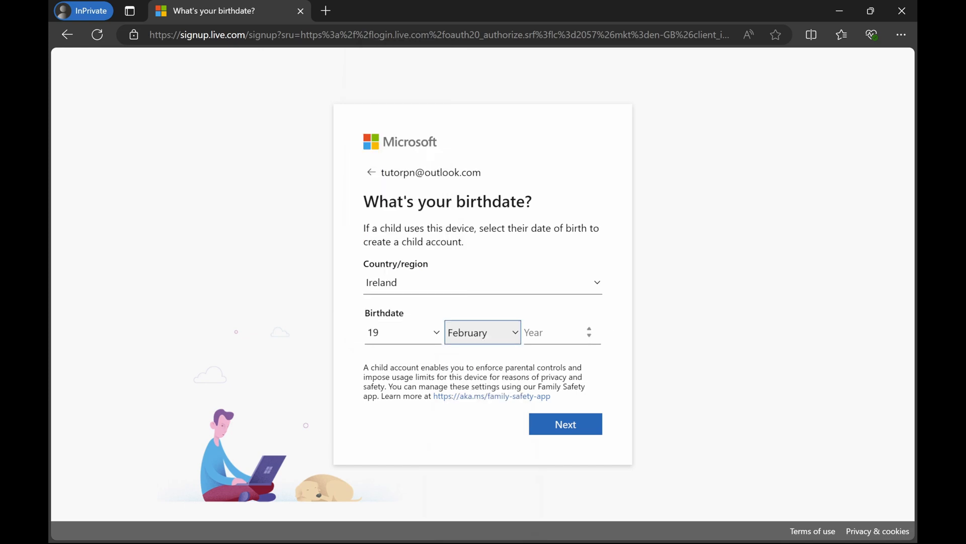
text(1980)
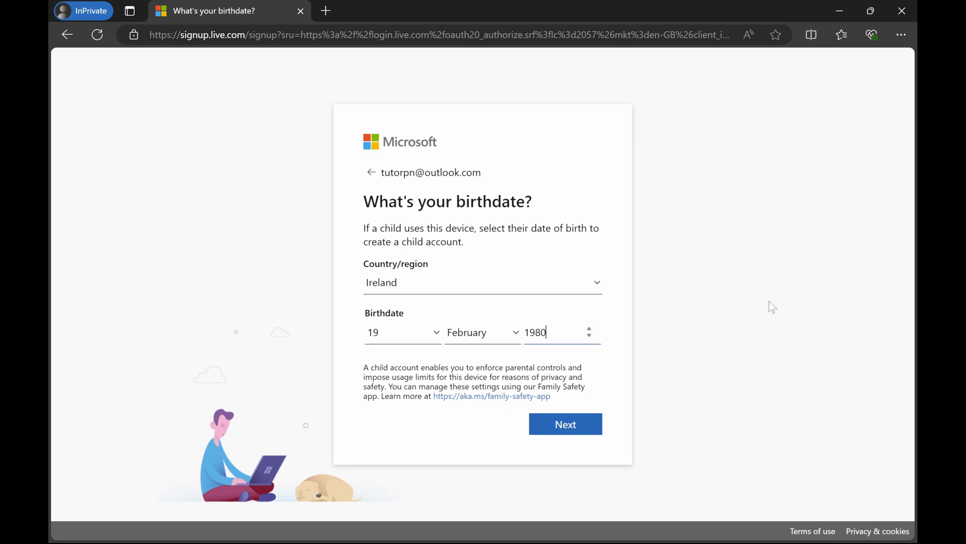
mouse_move(566, 424)
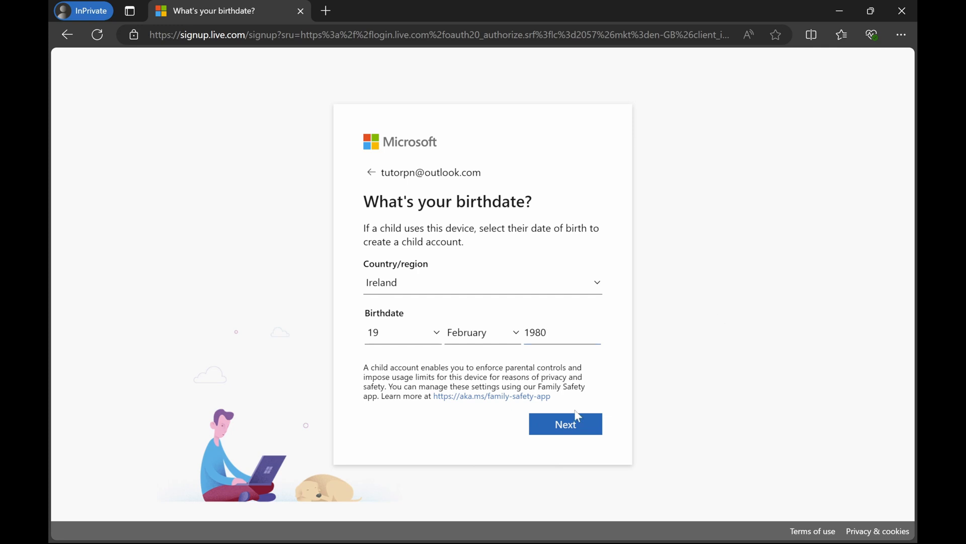
click(565, 424)
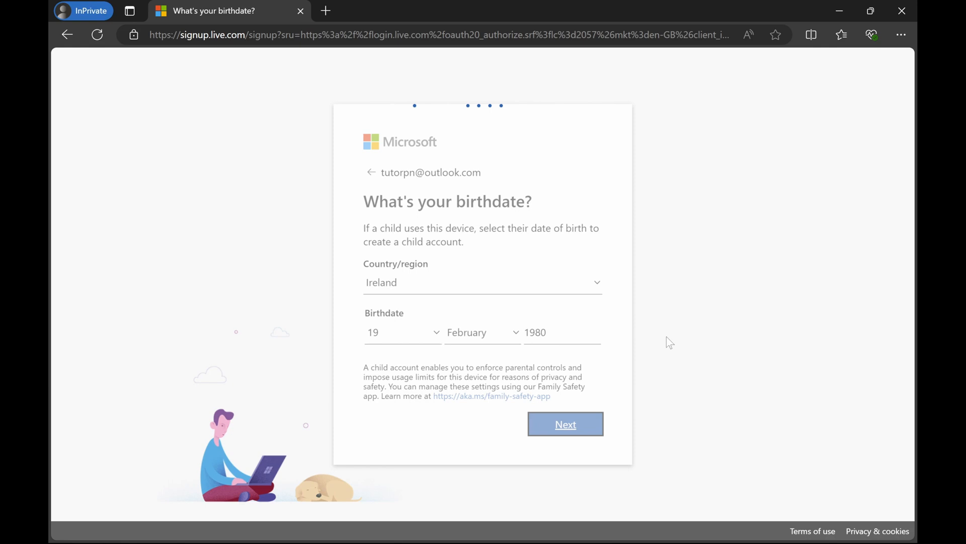
click(565, 424)
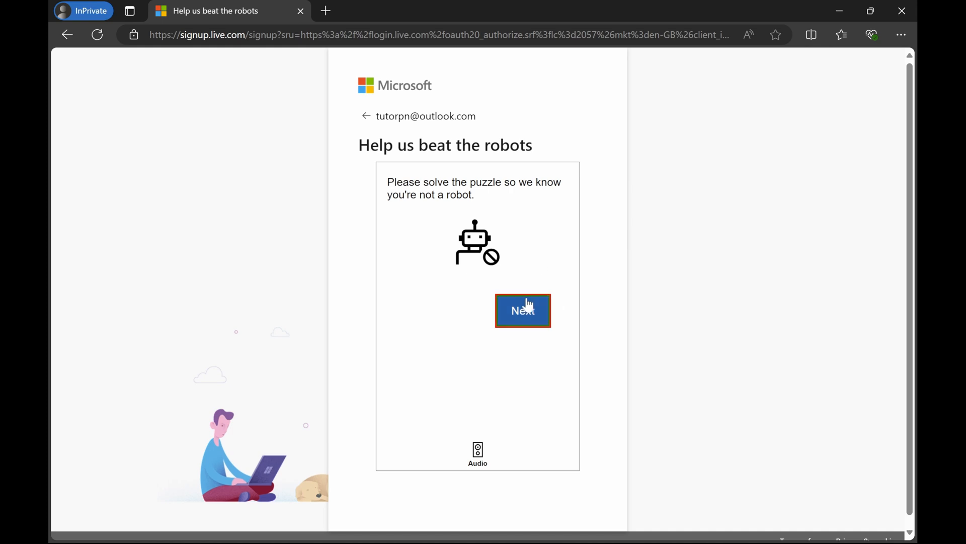
Rotate the puzzle figure two steps to match the hand and submit the answer.
click(522, 310)
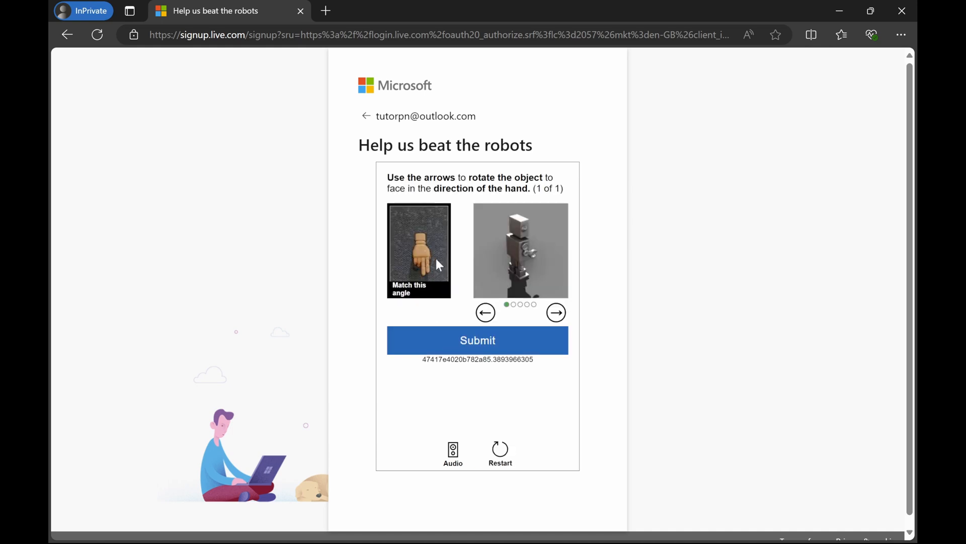
mouse_move(422, 284)
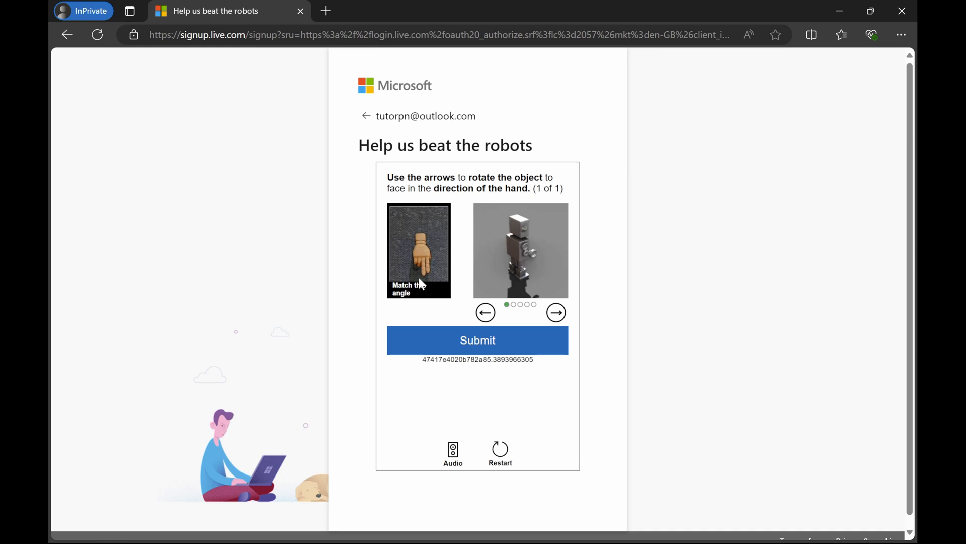
mouse_move(555, 312)
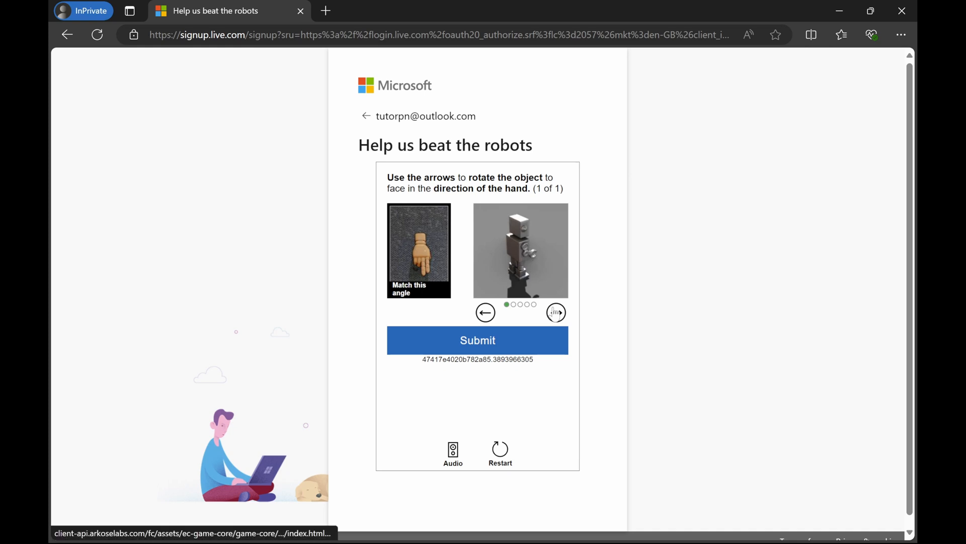
click(555, 312)
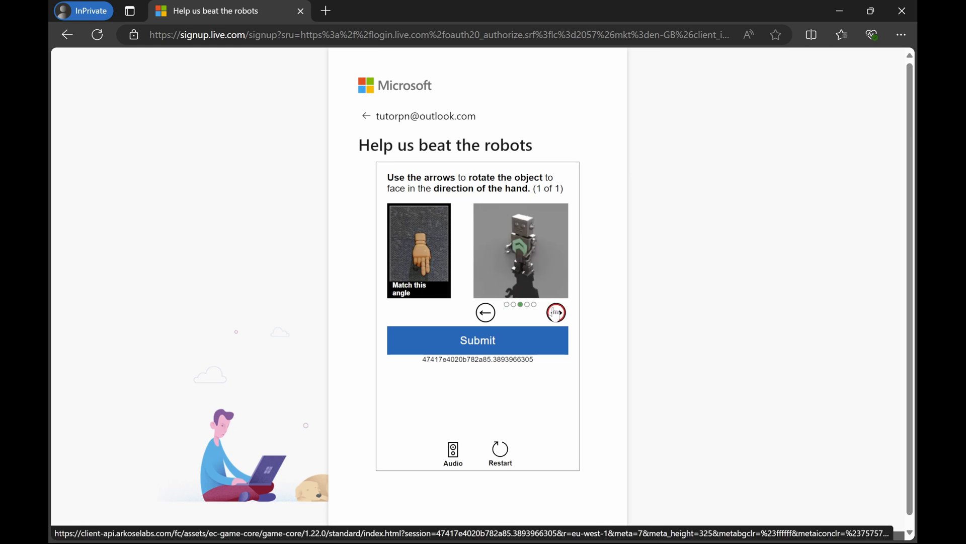
click(555, 313)
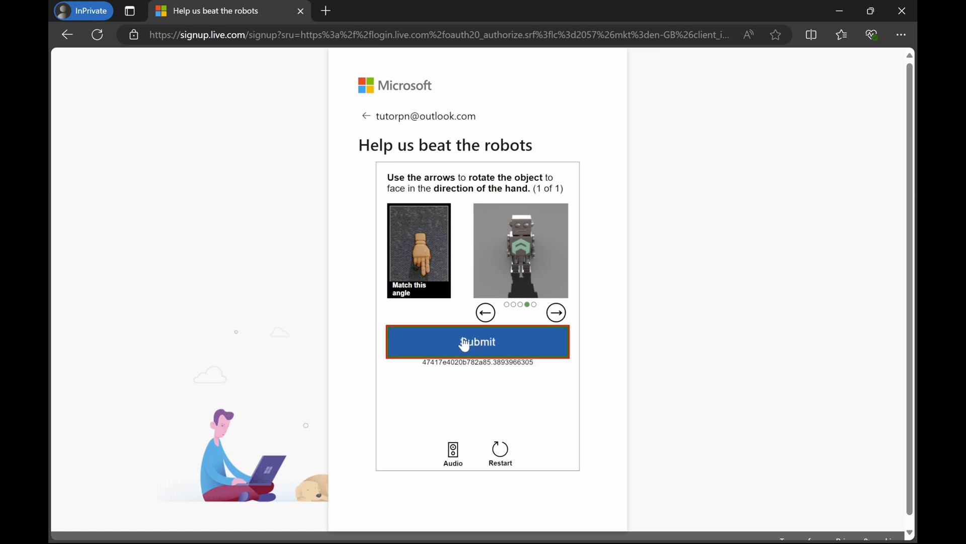
click(477, 342)
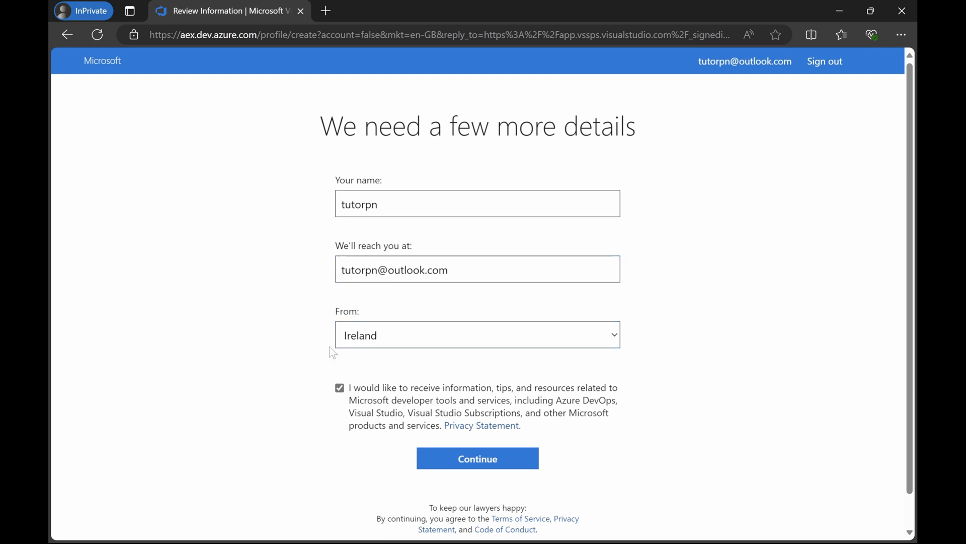
Opt out of developer tips and offers and confirm the profile details.
click(339, 387)
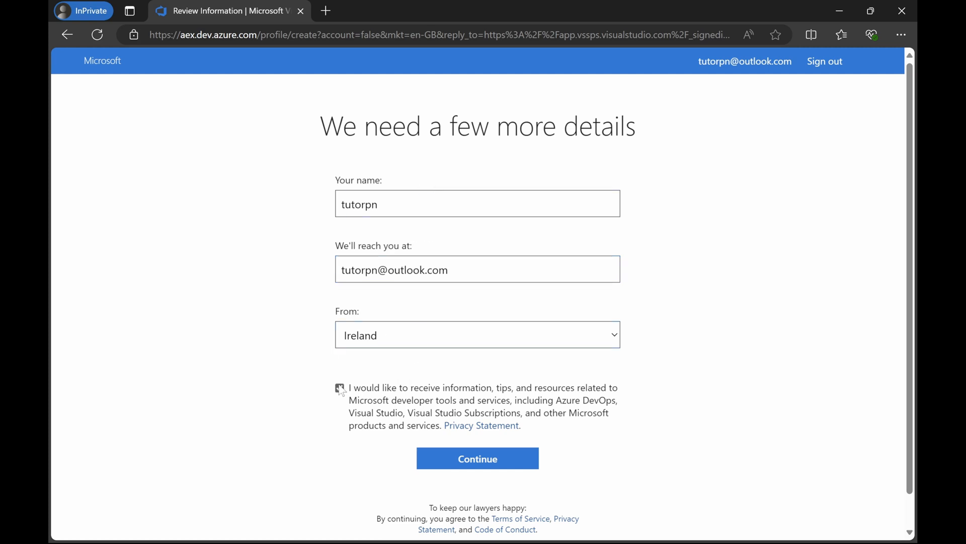
click(477, 458)
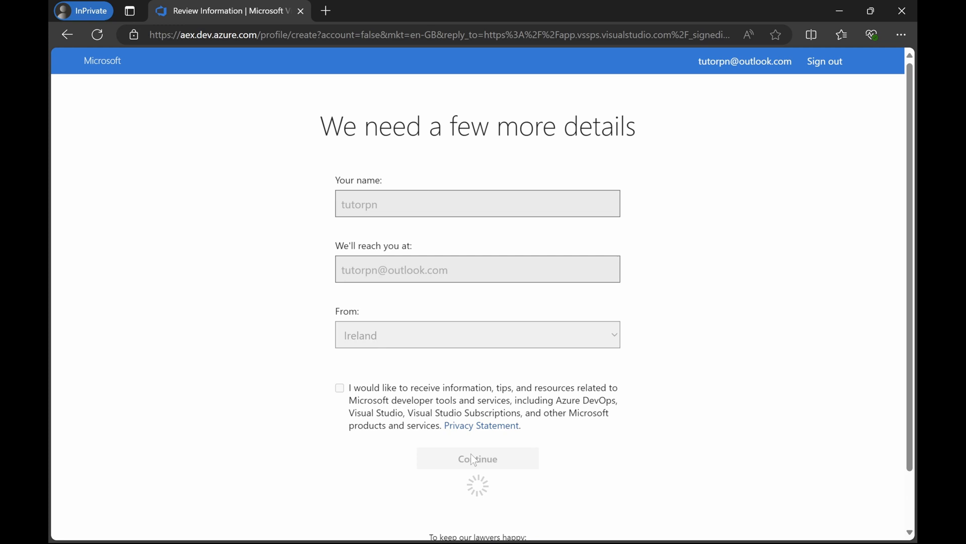
mouse_move(730, 349)
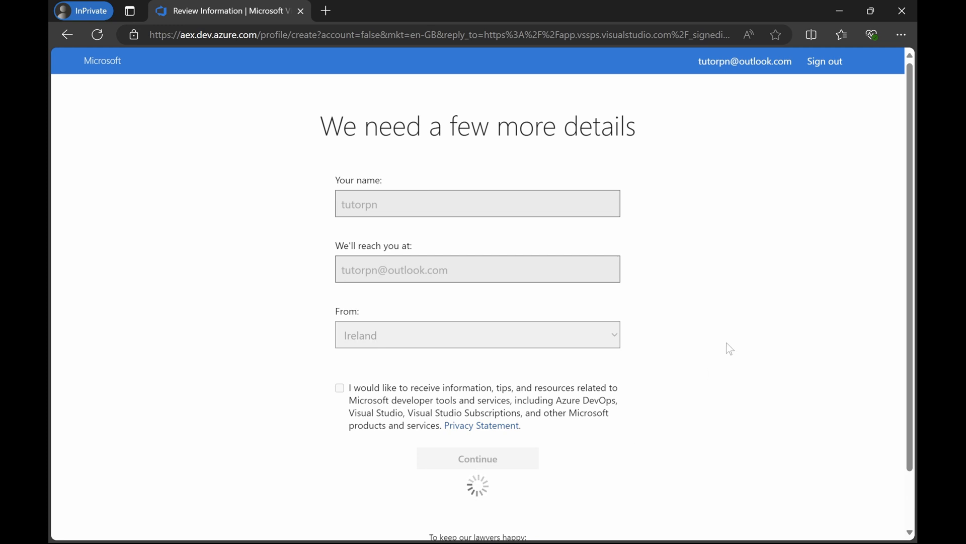
click(477, 458)
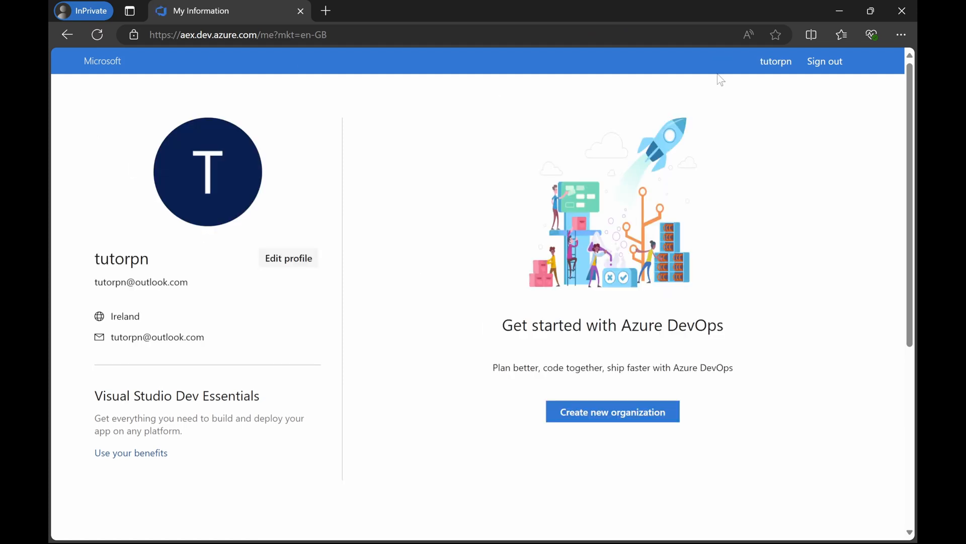
mouse_move(330, 203)
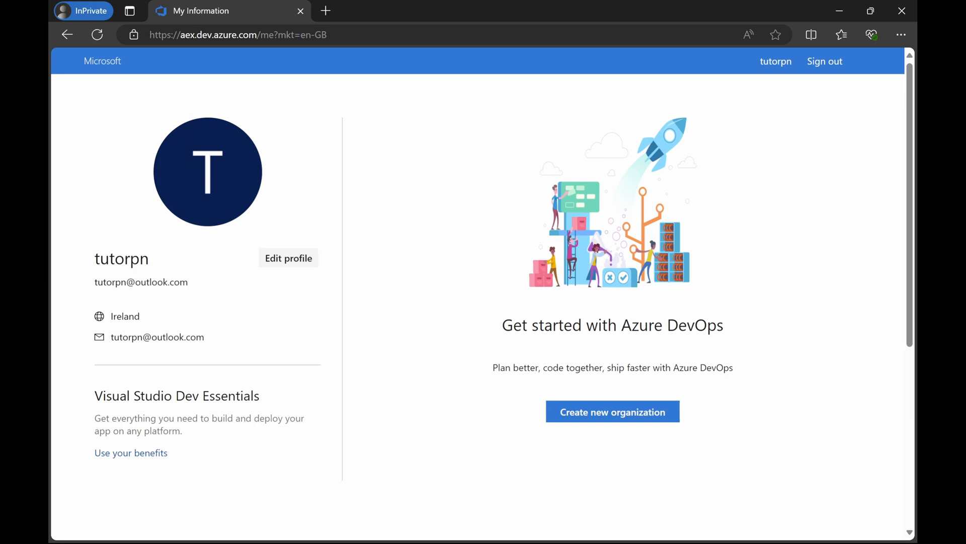
mouse_move(801, 241)
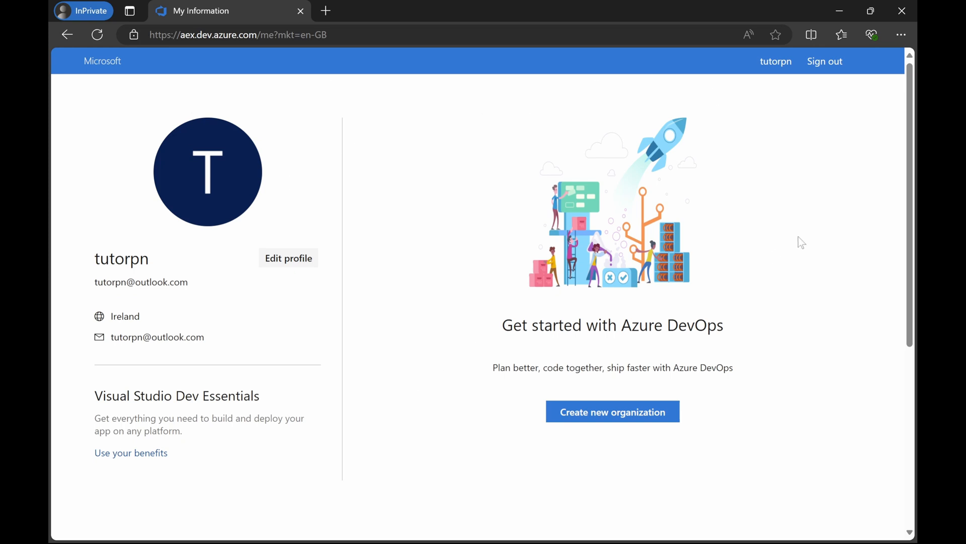
mouse_move(569, 433)
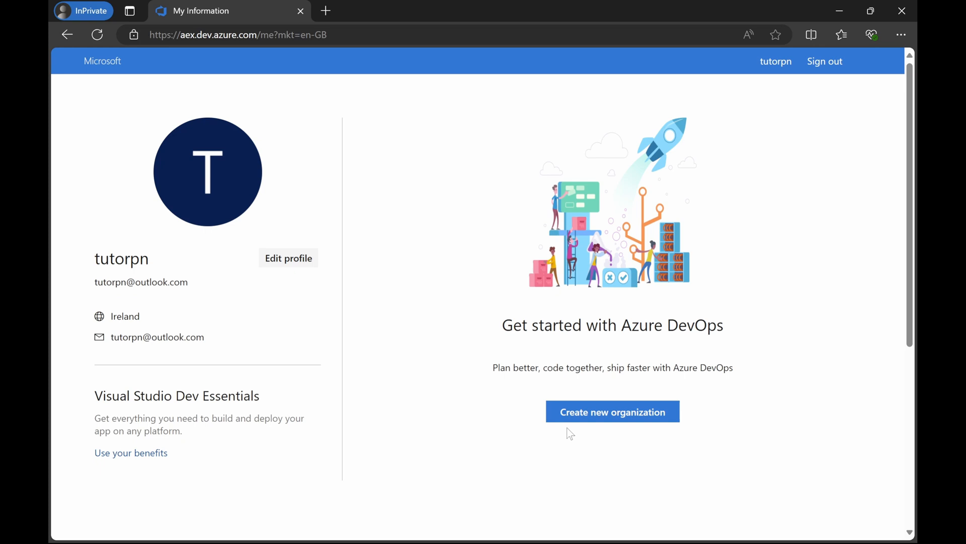
mouse_move(587, 319)
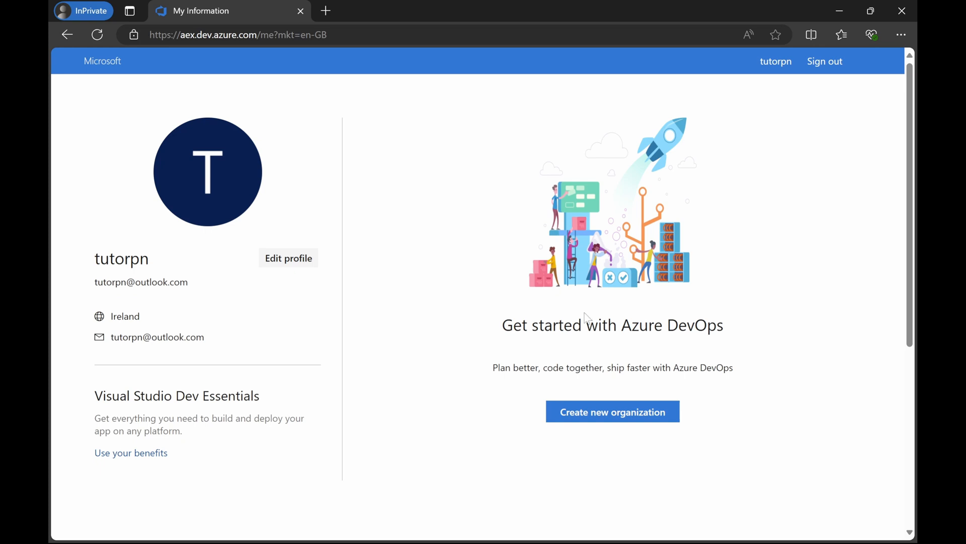
mouse_move(612, 412)
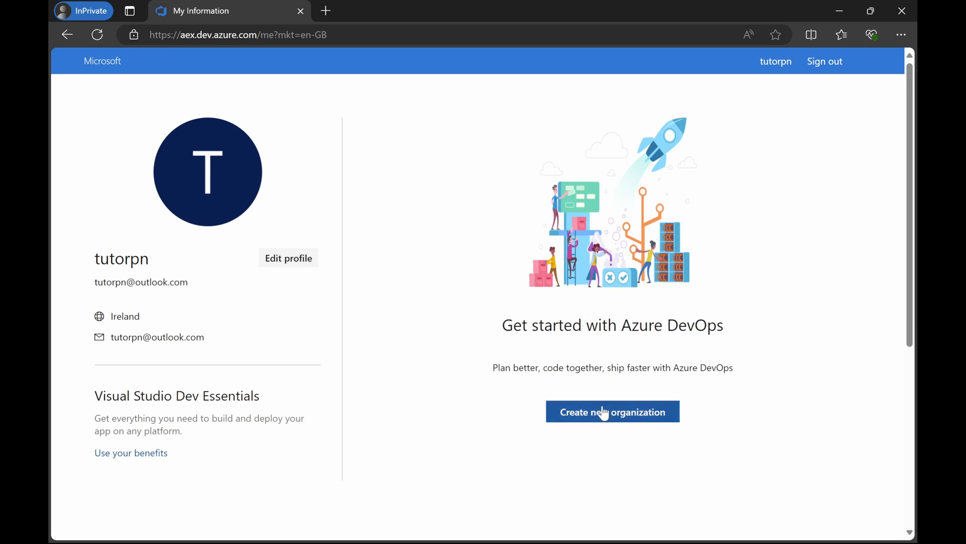
Create organization 'tutorpn' hosted in Brazil, entering verification characters 'WX'.
click(612, 412)
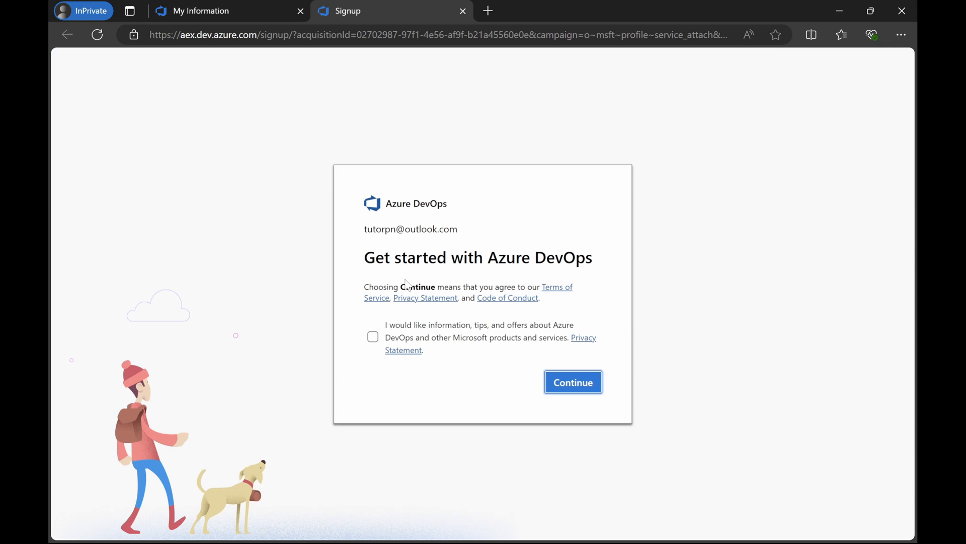
mouse_move(573, 382)
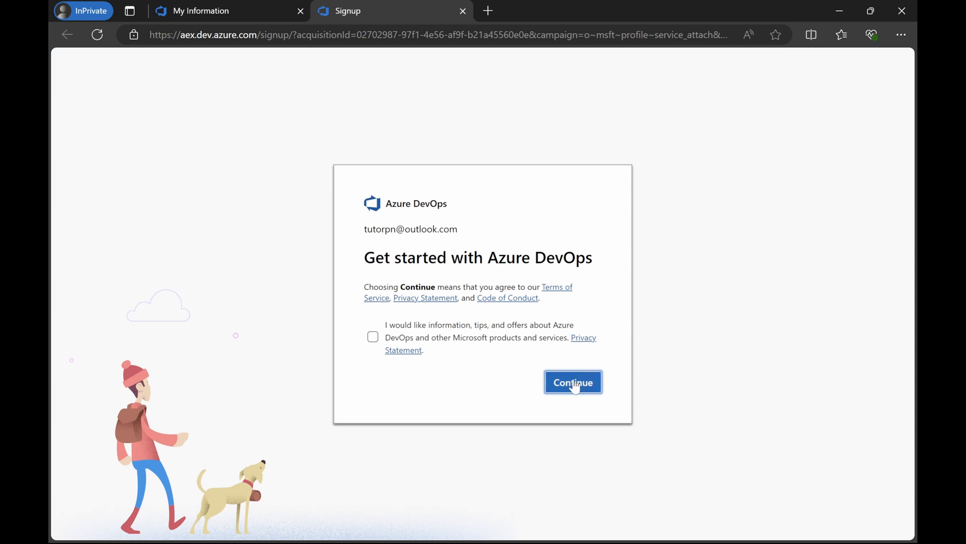
click(572, 382)
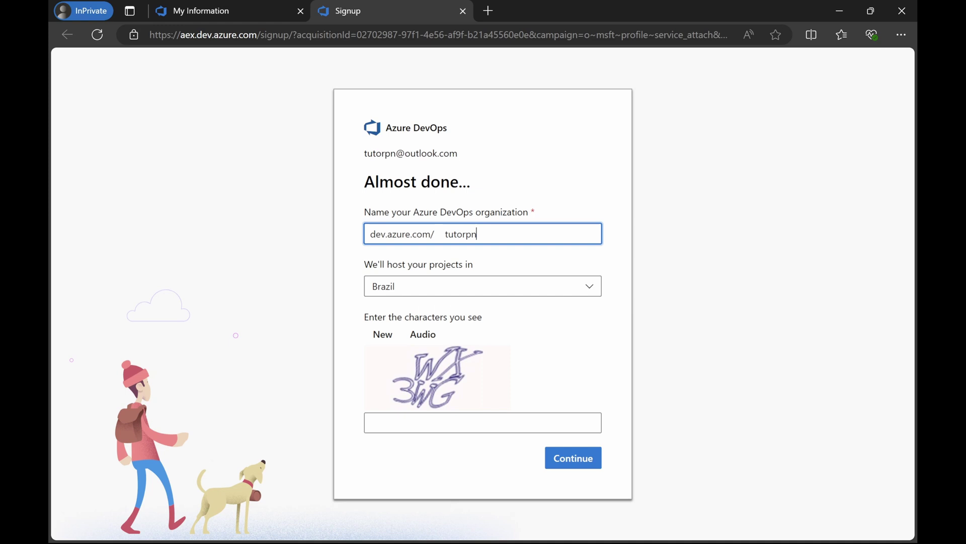
double_click(459, 233)
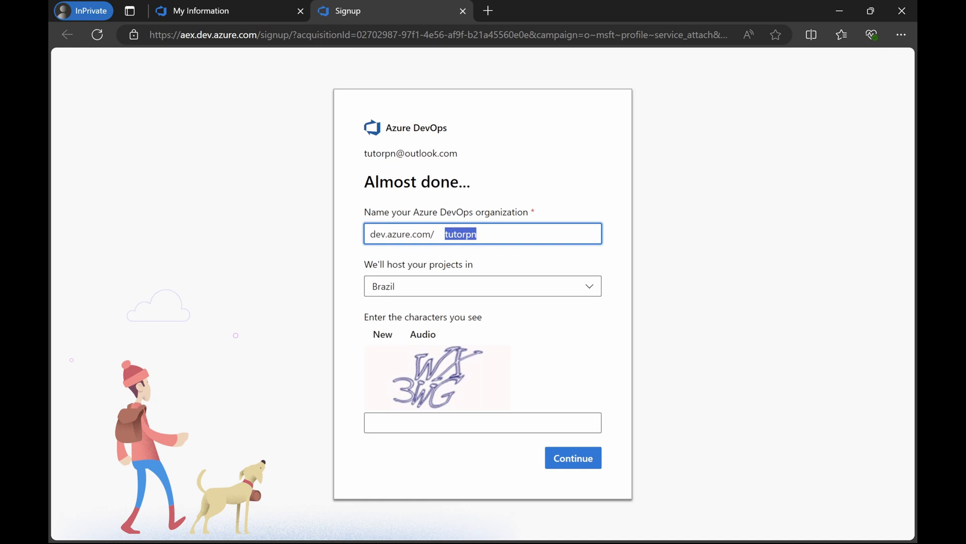
mouse_move(387, 286)
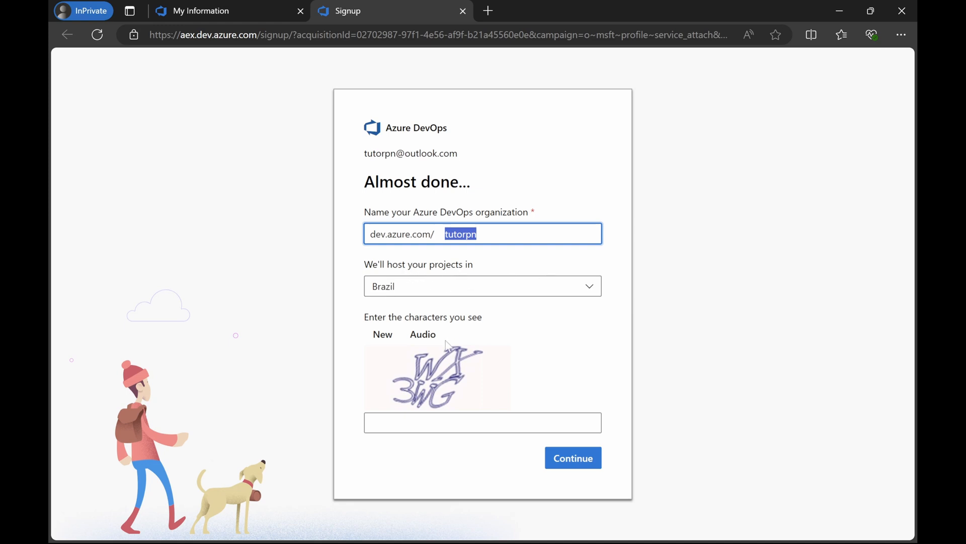
mouse_move(448, 346)
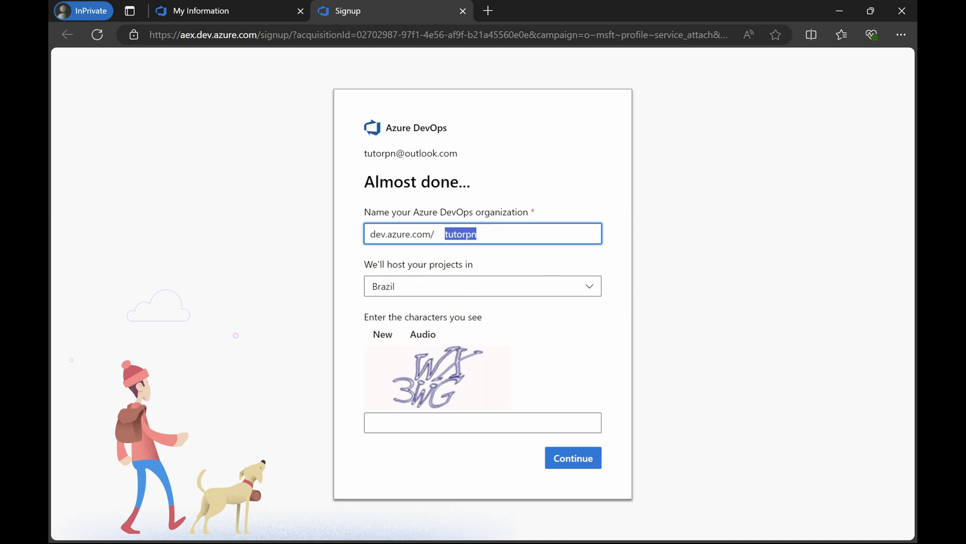
click(483, 422)
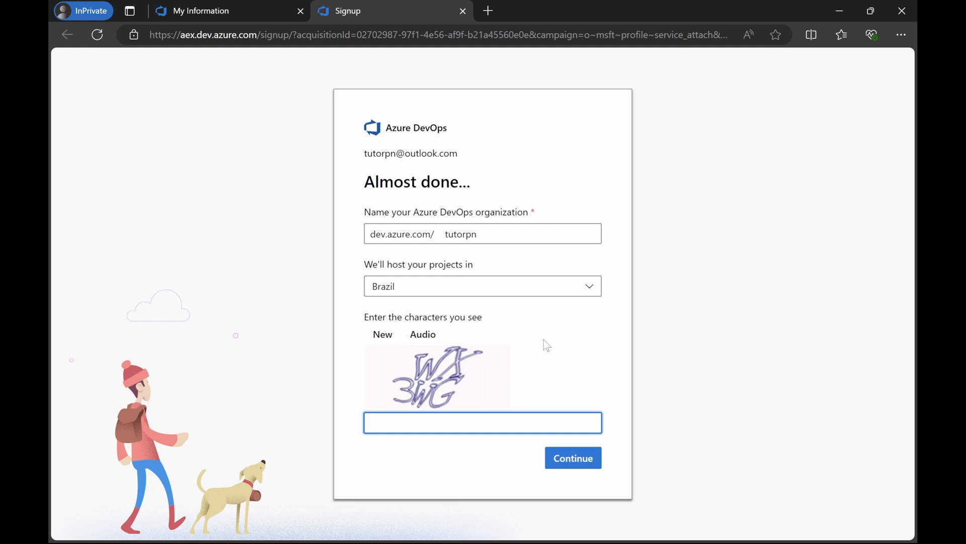
text(WX3W)
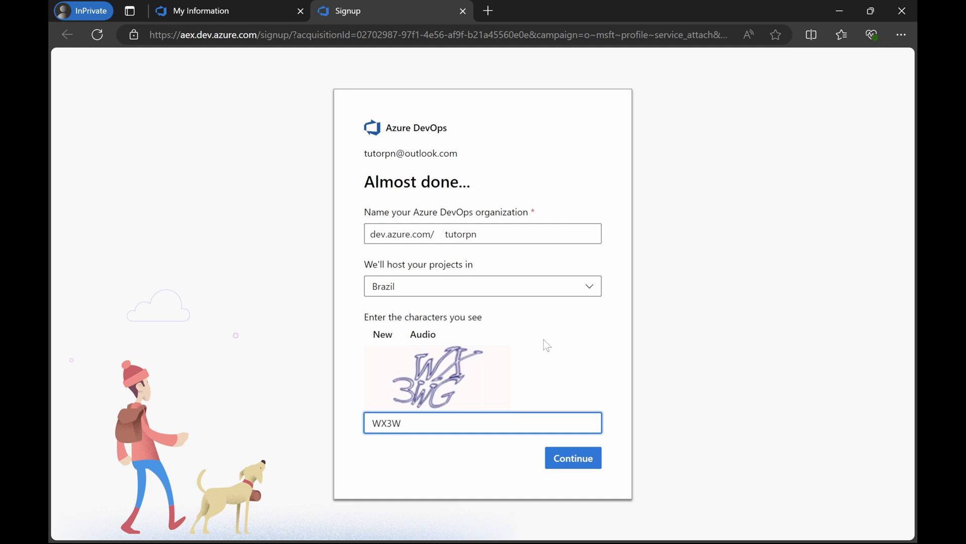
click(572, 458)
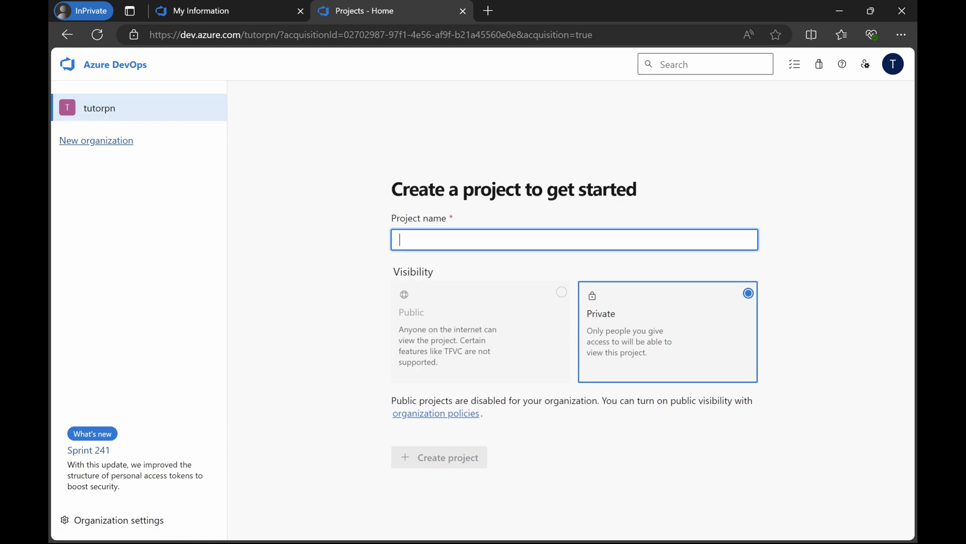
Create the private project 'eshop' and return to the organization's projects page.
text(eshop)
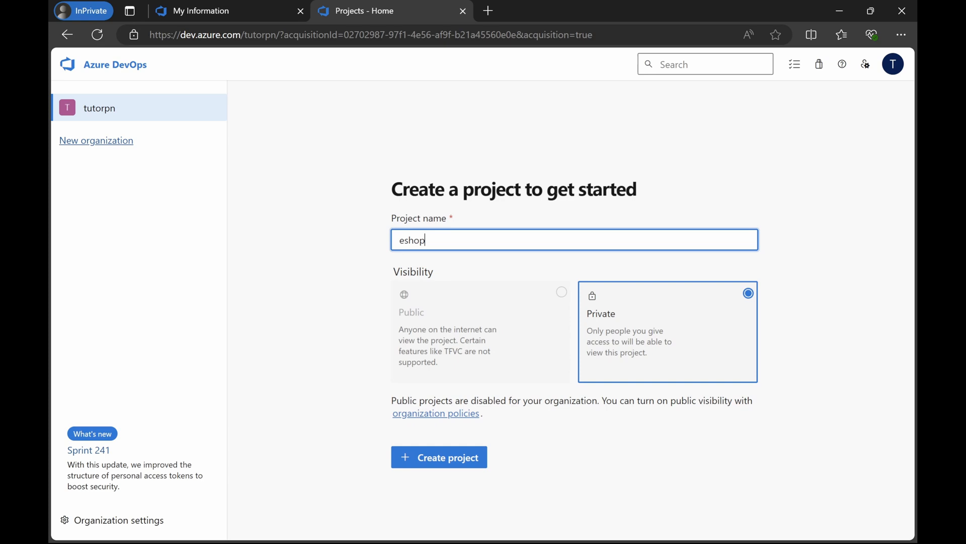
mouse_move(761, 293)
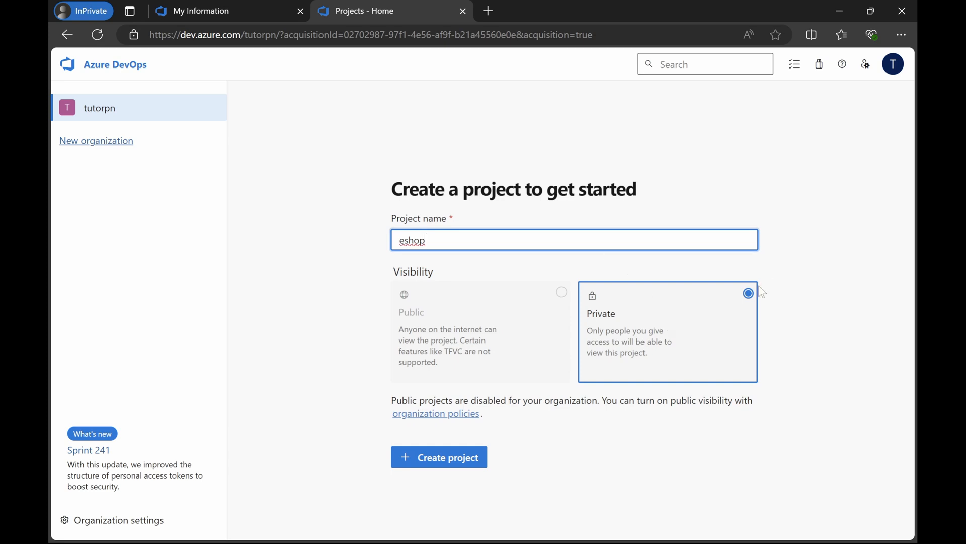
click(439, 457)
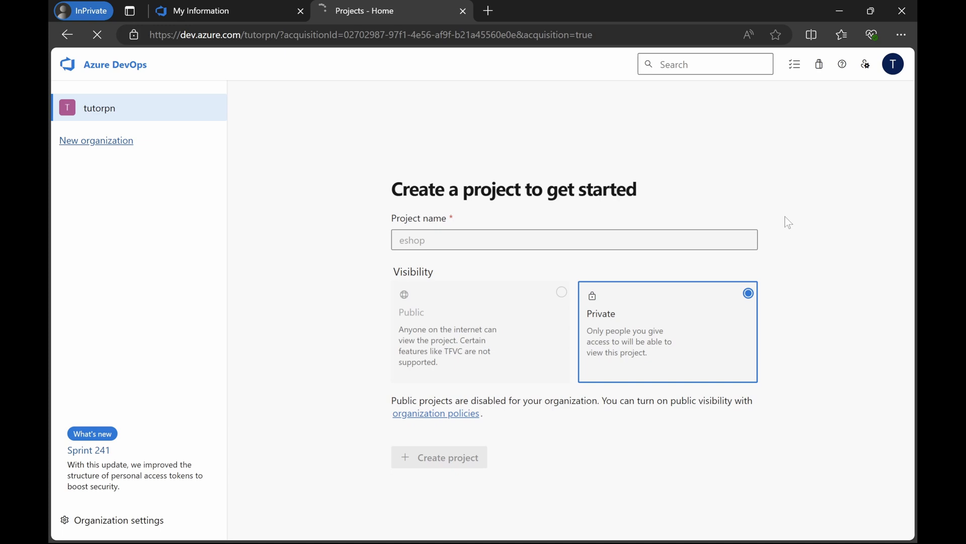
click(439, 456)
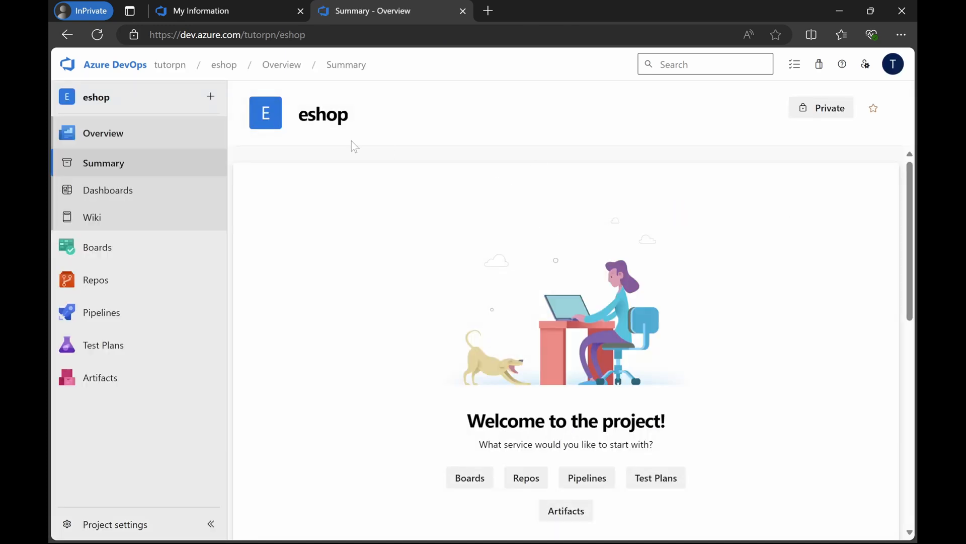
click(169, 65)
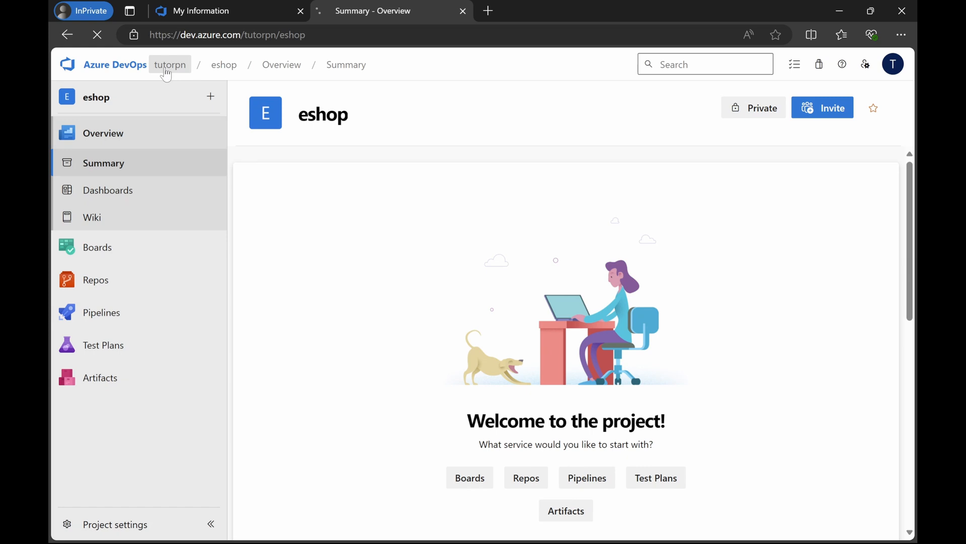
click(170, 64)
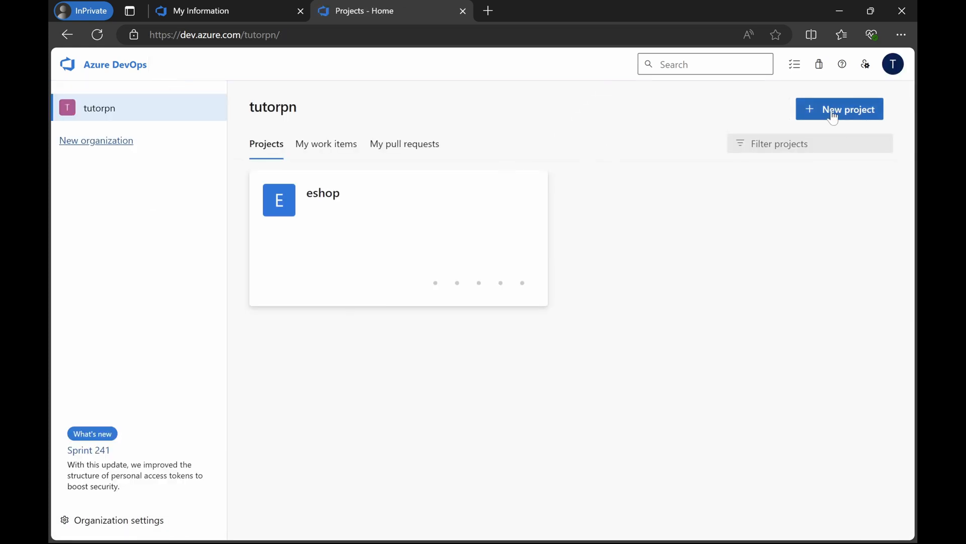
Name a new project 'testproject' and list the work item processes under Advanced.
click(840, 110)
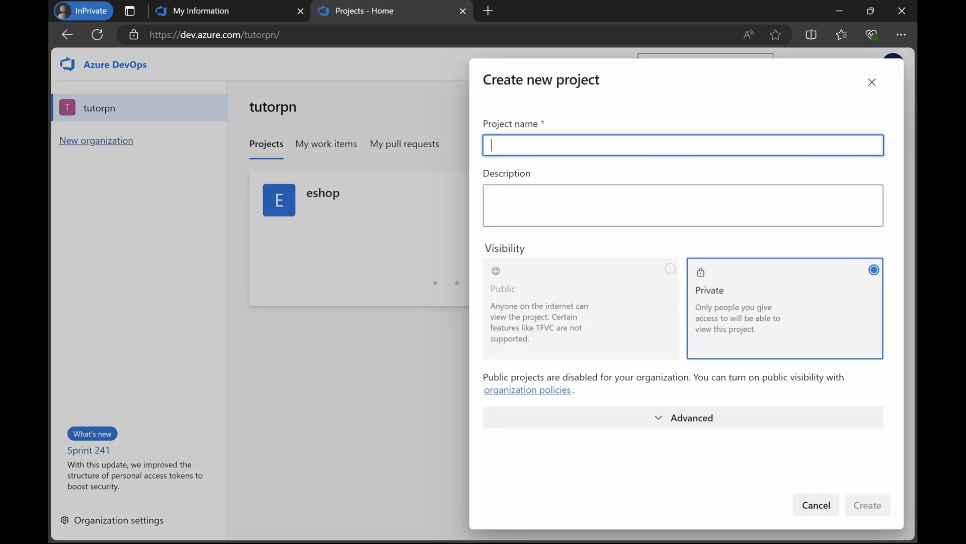
text(testproj)
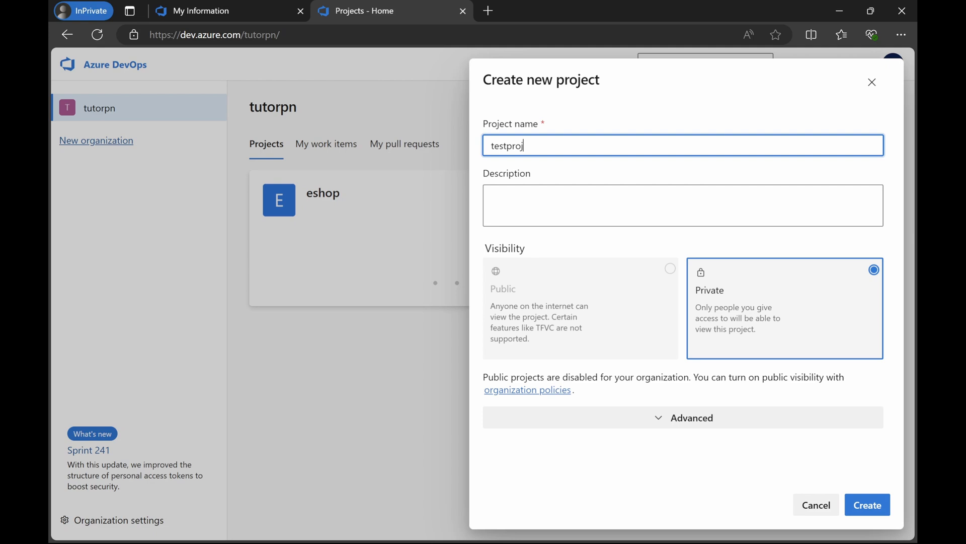
text(ect)
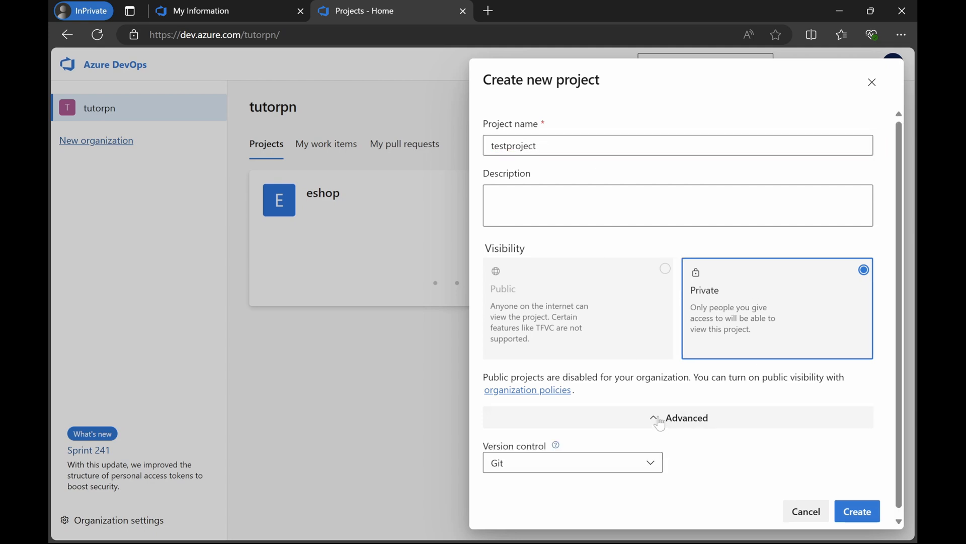
click(686, 417)
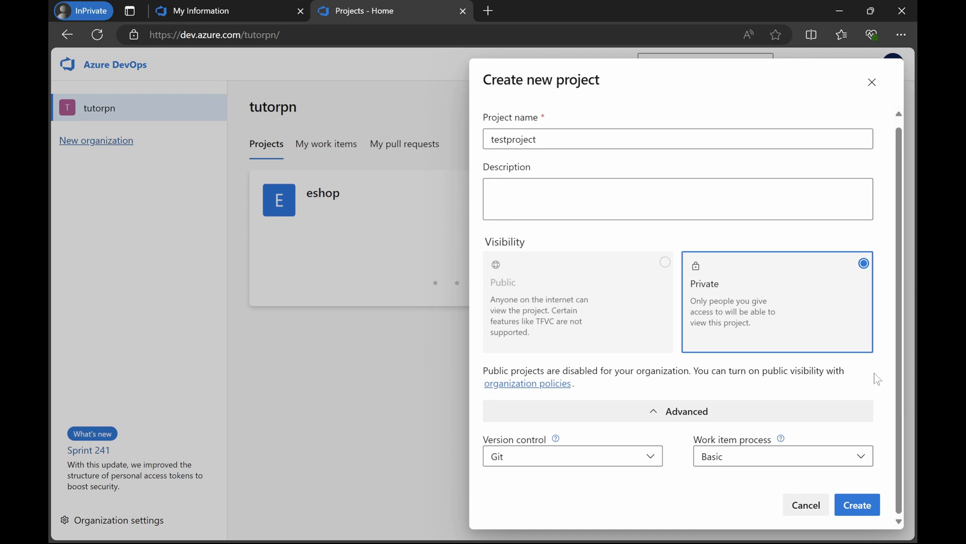
mouse_move(717, 447)
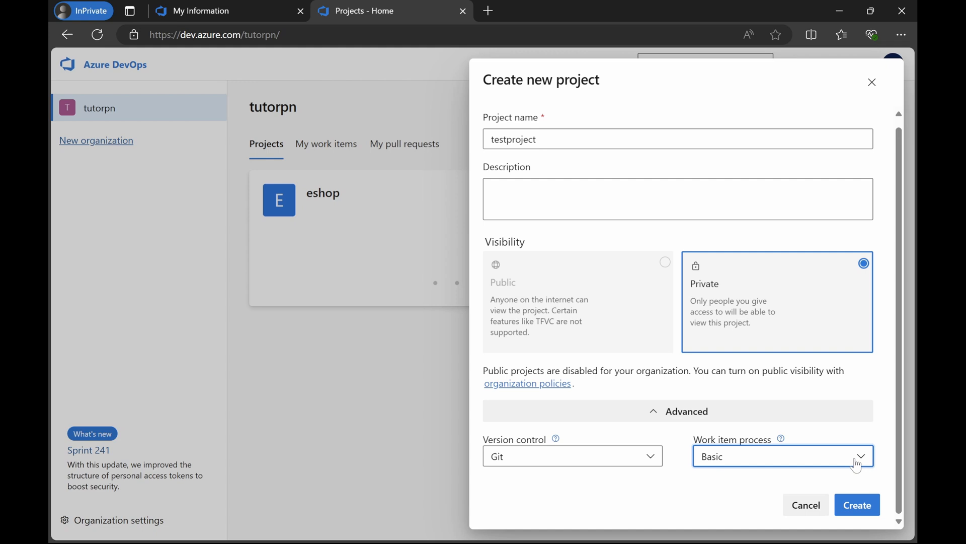
click(782, 456)
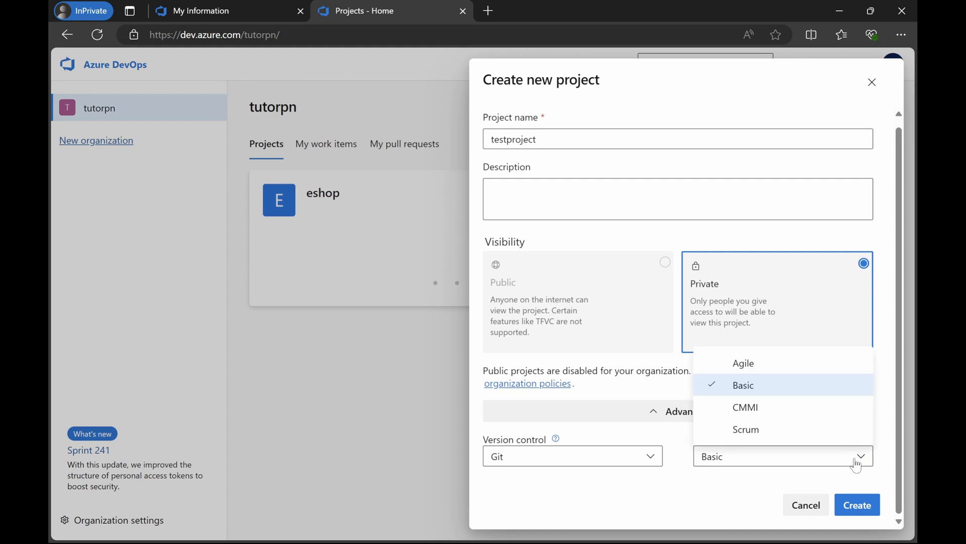
mouse_move(758, 354)
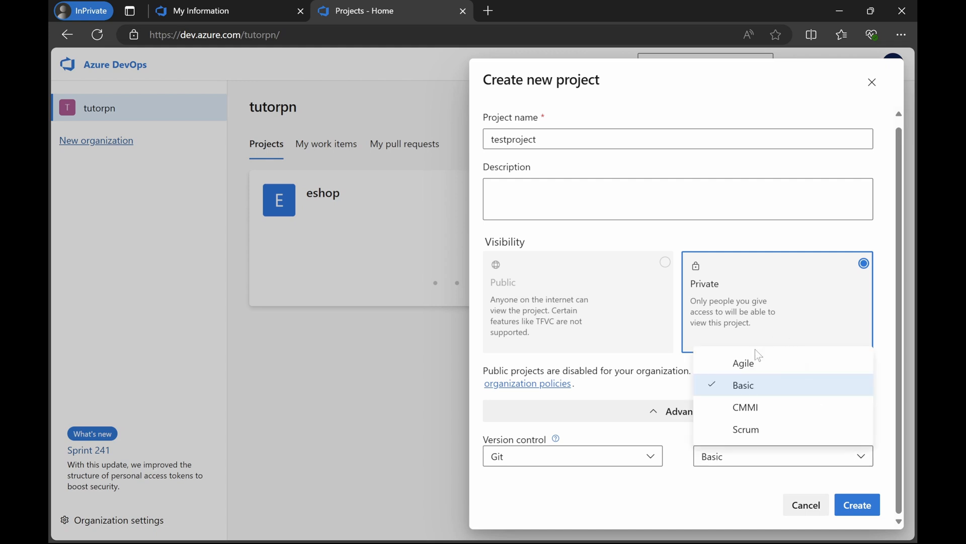
mouse_move(742, 394)
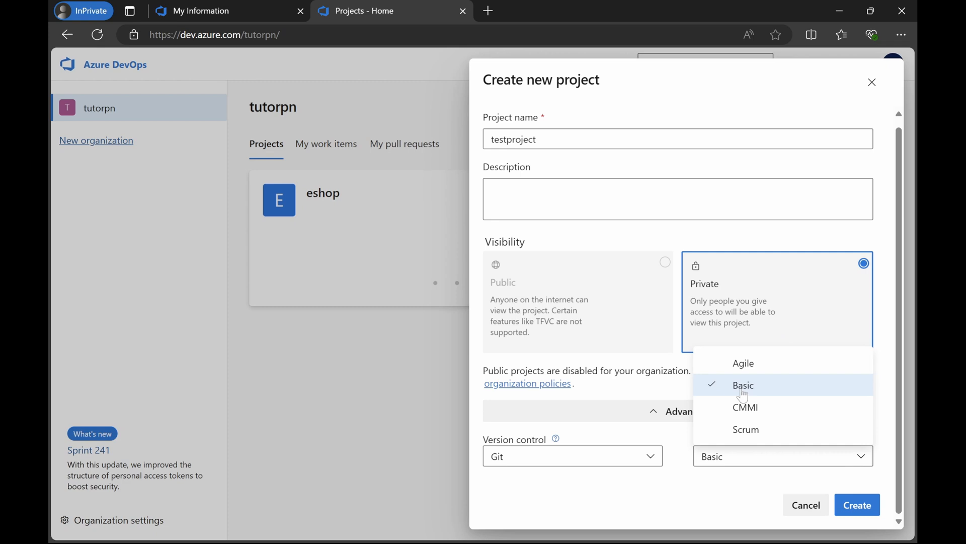
mouse_move(750, 371)
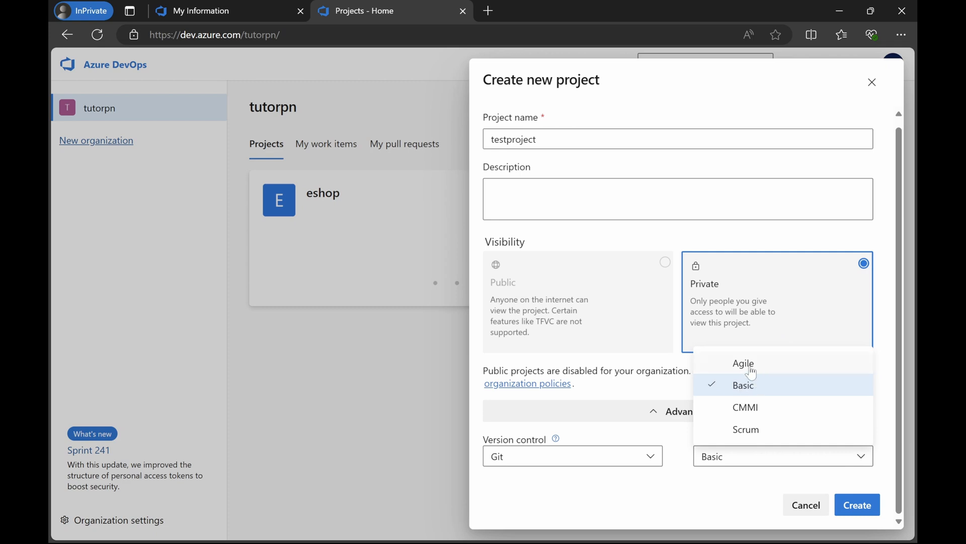
mouse_move(730, 386)
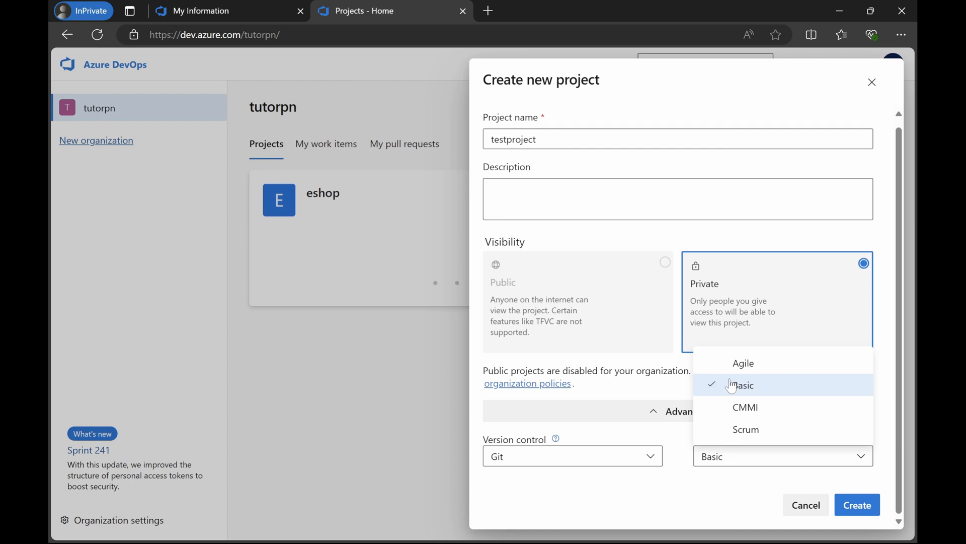
mouse_move(757, 395)
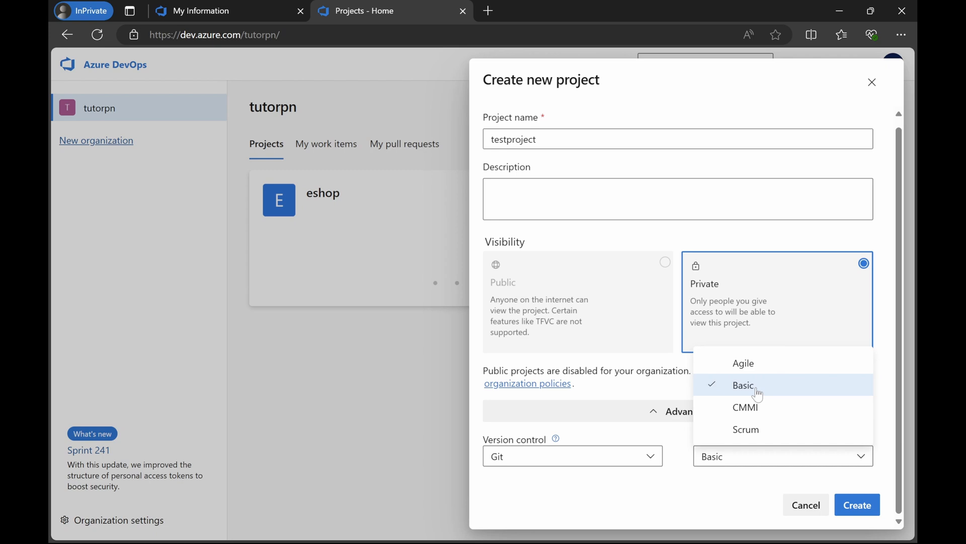
Select the Agile work item process and create testproject.
click(743, 363)
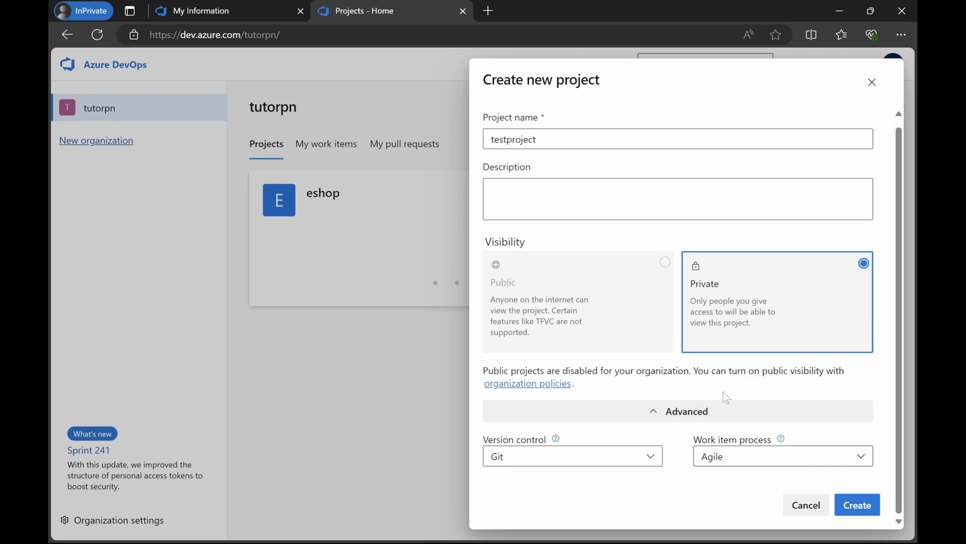
click(856, 505)
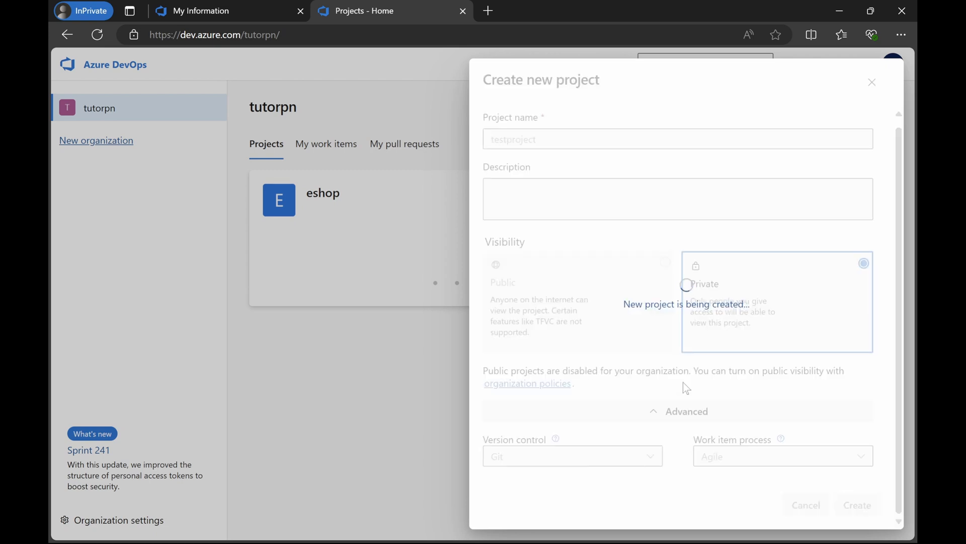
click(856, 505)
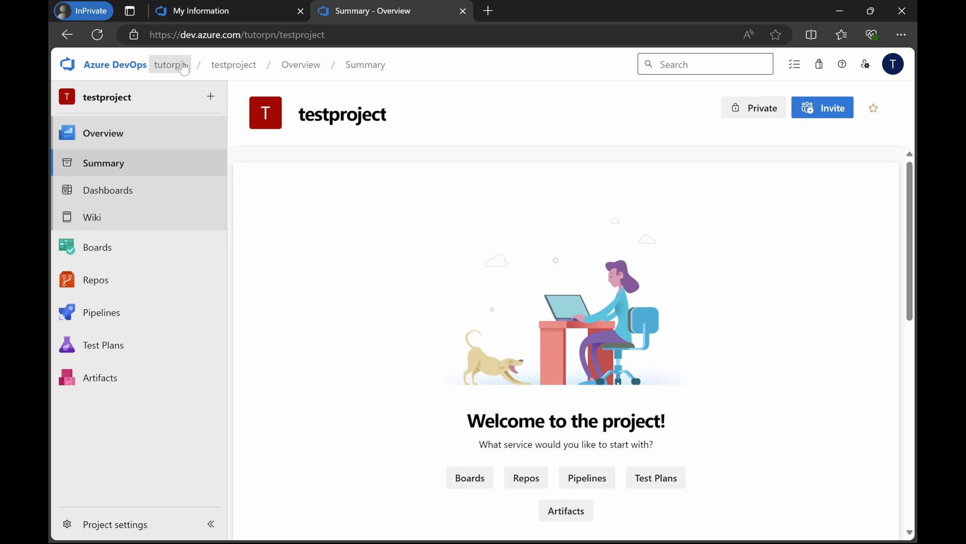
Return to the tutorpn projects page through the breadcrumb.
click(170, 64)
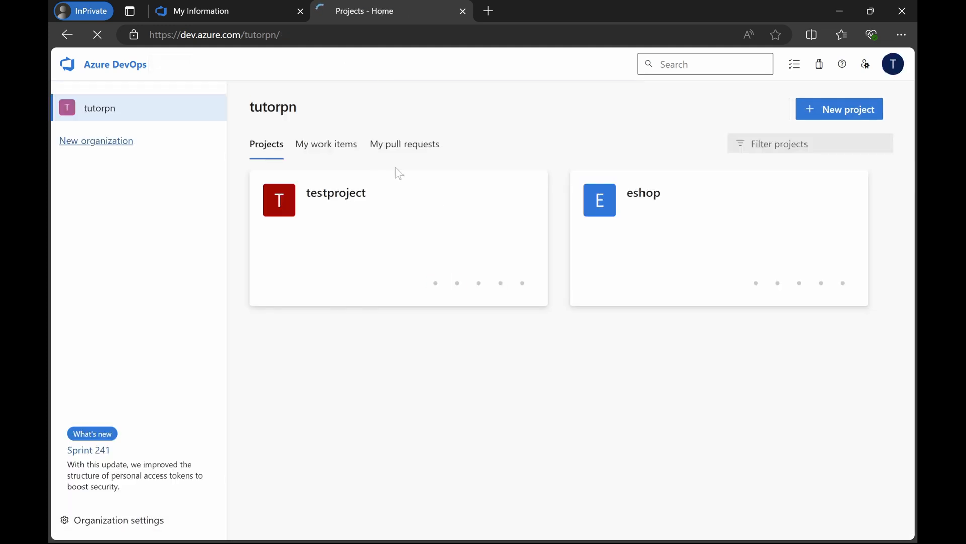
mouse_move(336, 198)
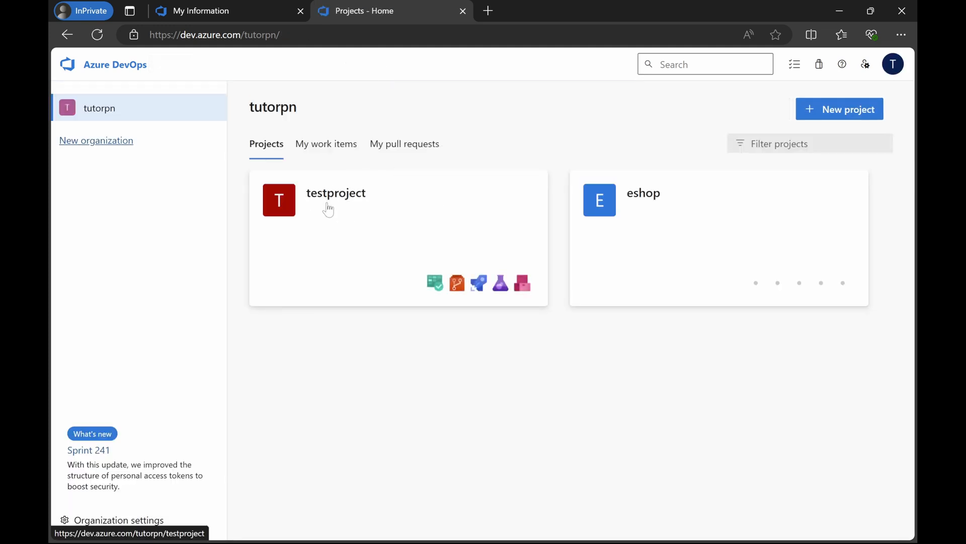
mouse_move(342, 198)
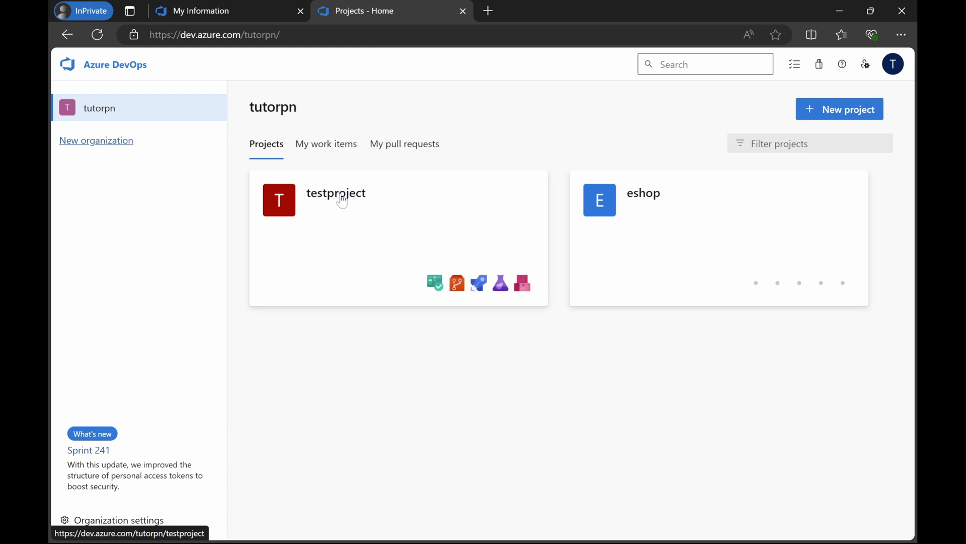
mouse_move(522, 283)
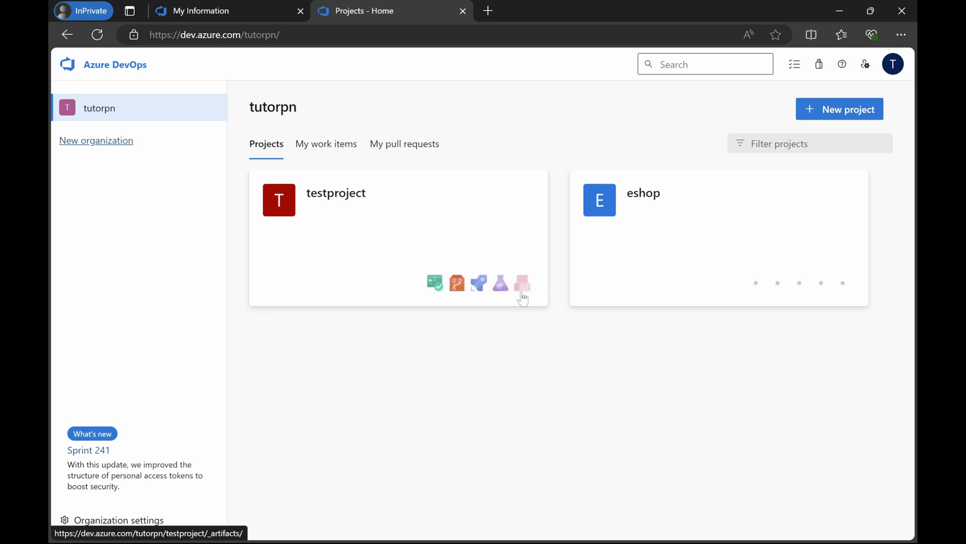
mouse_move(423, 401)
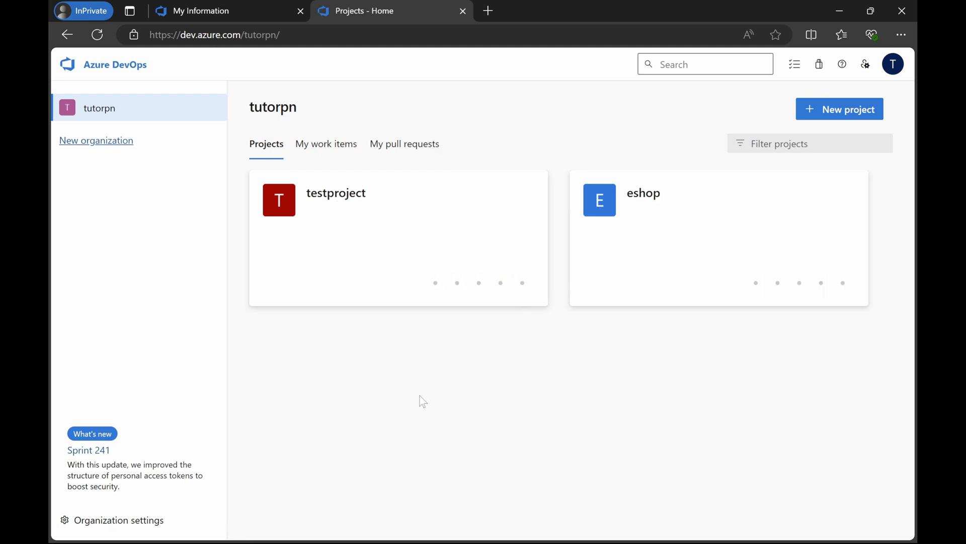
mouse_move(275, 198)
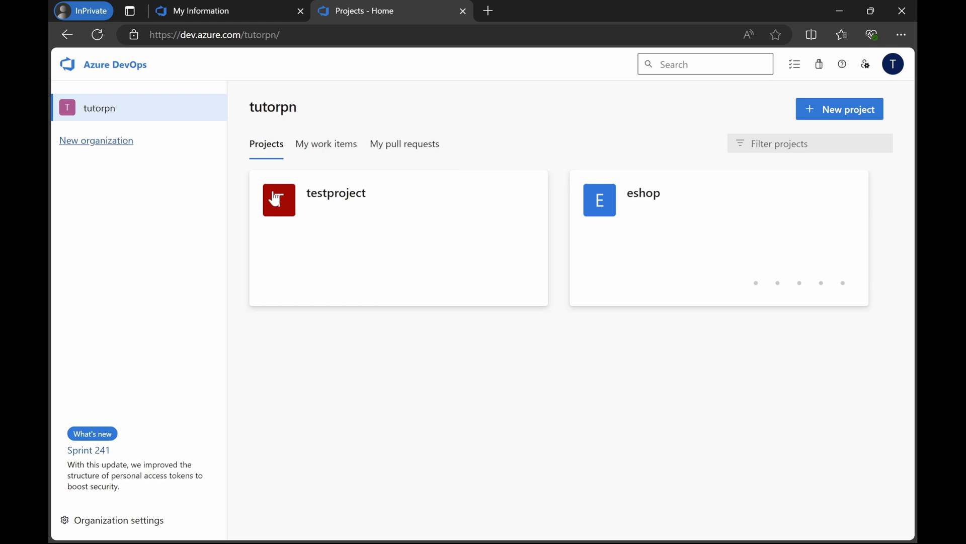
mouse_move(111, 519)
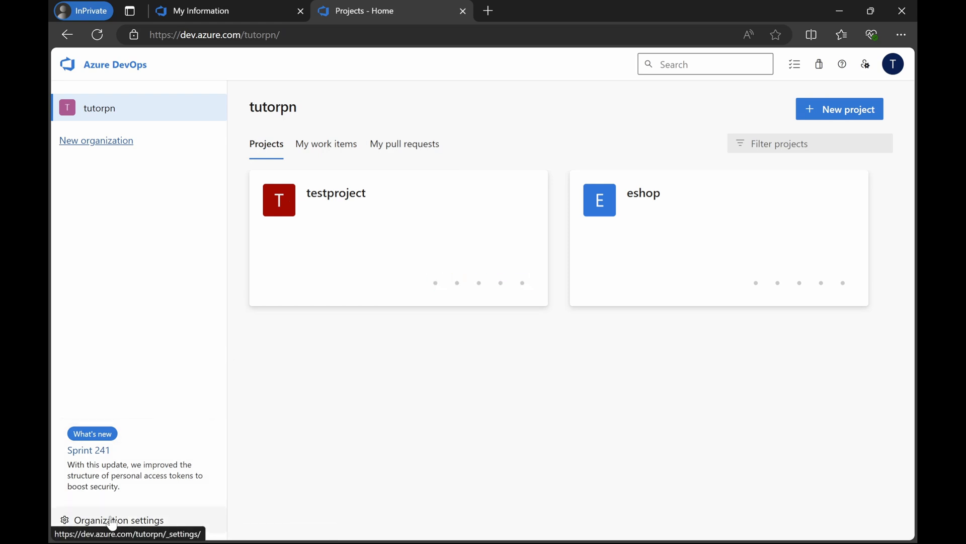
Open the Process page under Boards in the organization settings.
click(118, 520)
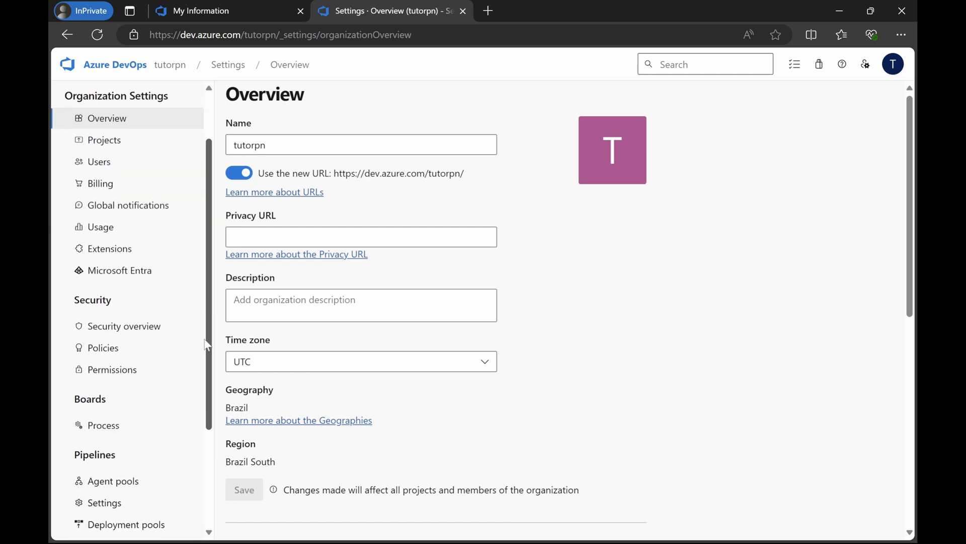
scroll(down, 3)
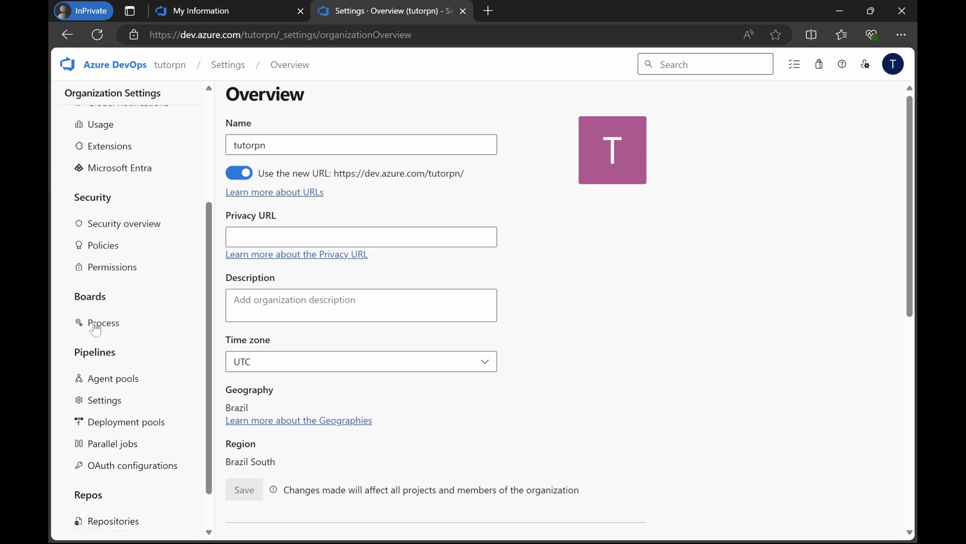
click(104, 323)
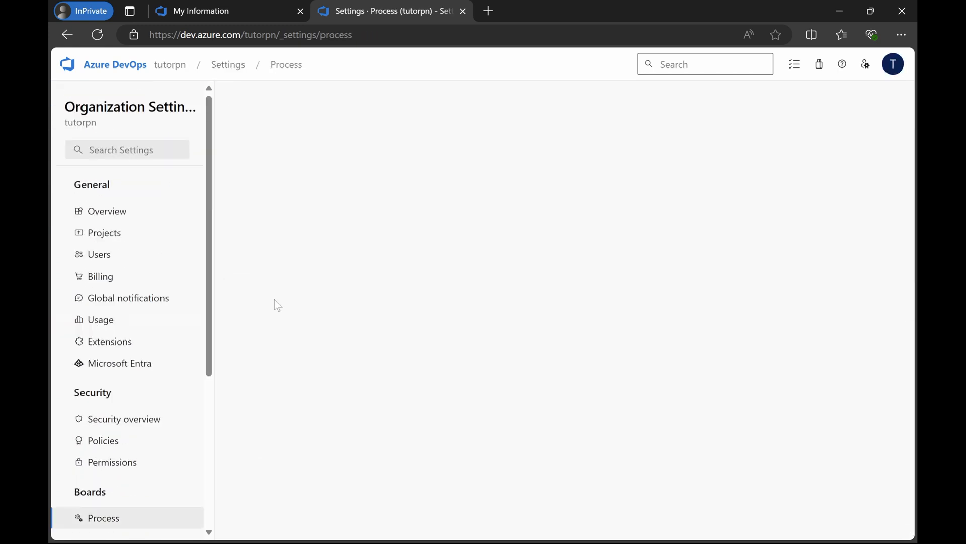
View the Basic process's work item types, then return to All processes.
click(103, 517)
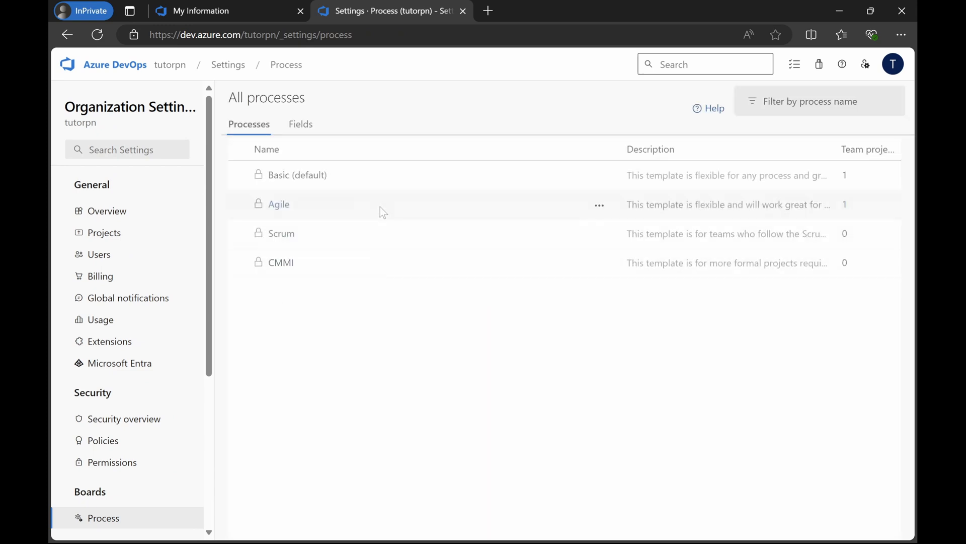
mouse_move(307, 282)
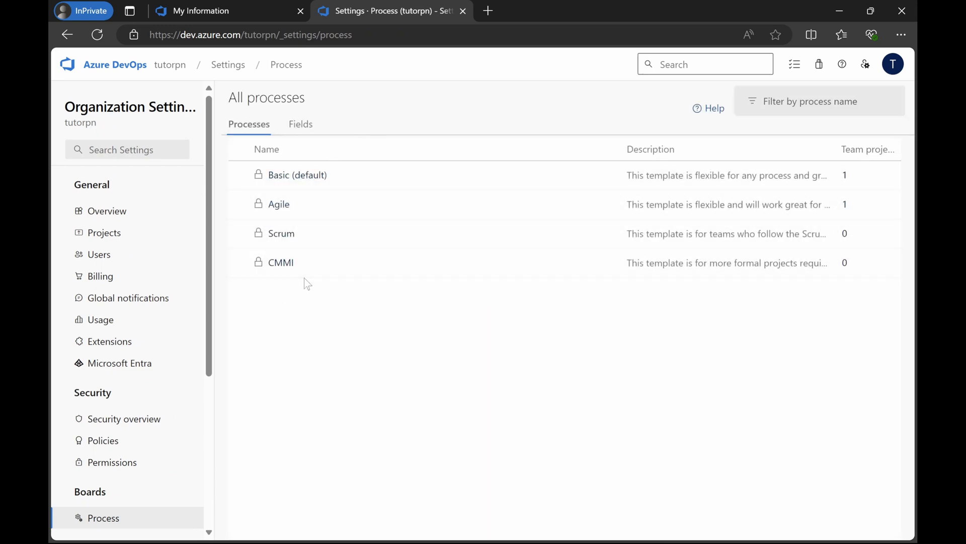
mouse_move(291, 296)
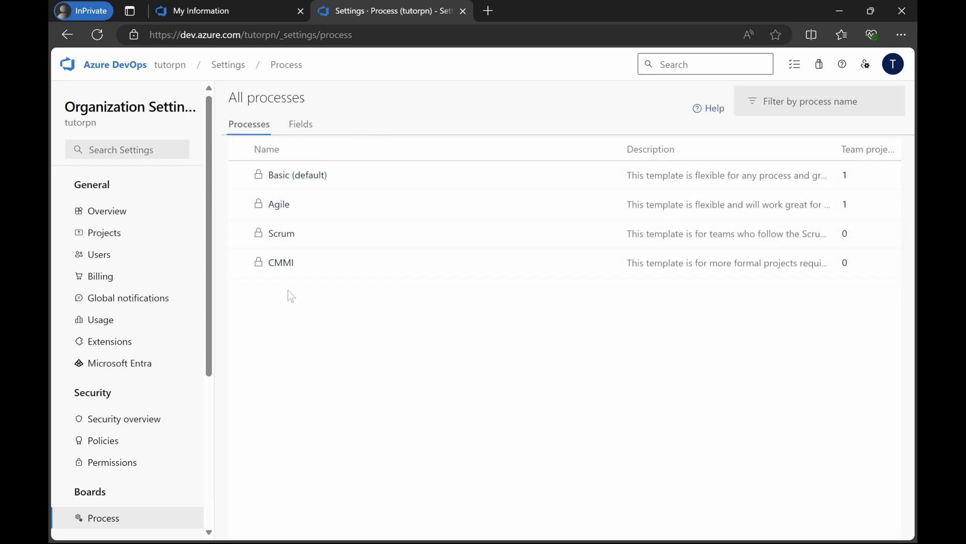
click(296, 175)
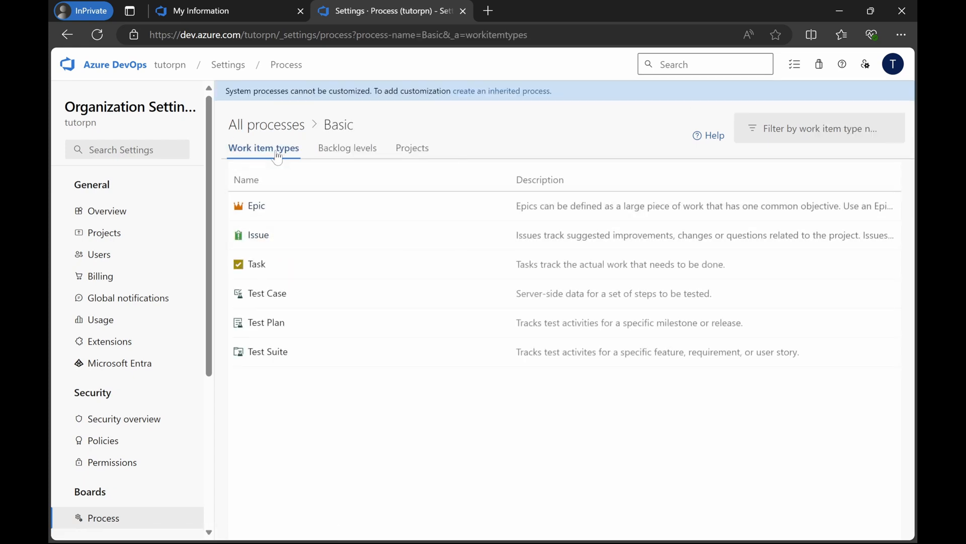
mouse_move(314, 206)
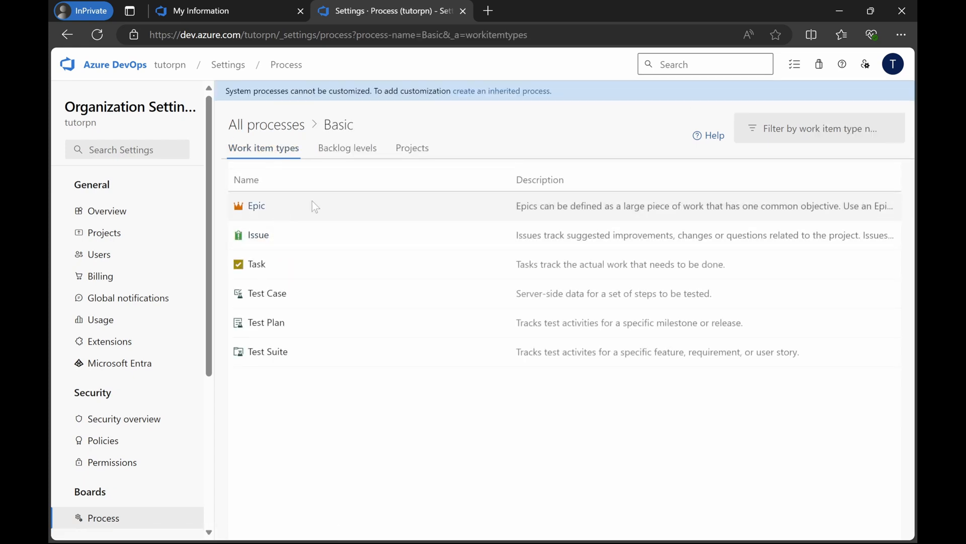
mouse_move(292, 225)
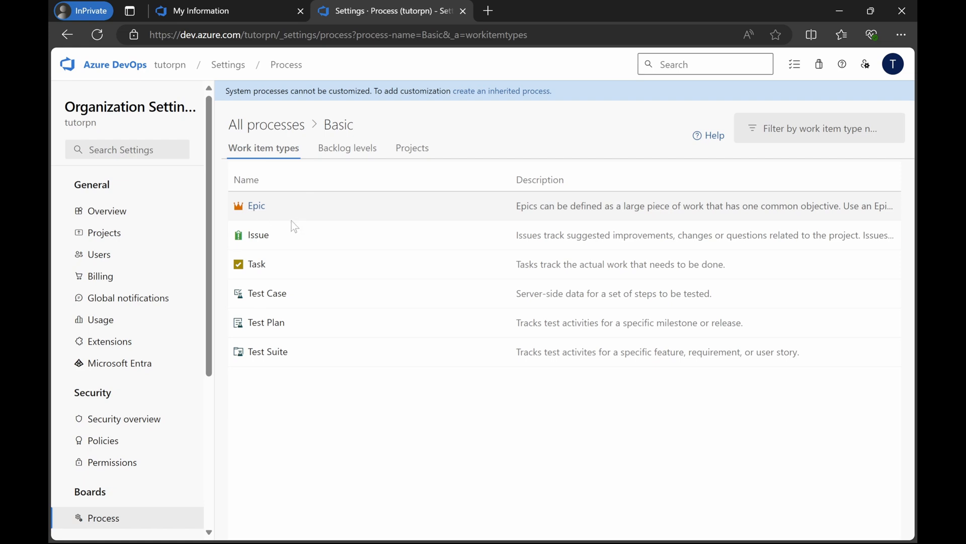
mouse_move(307, 305)
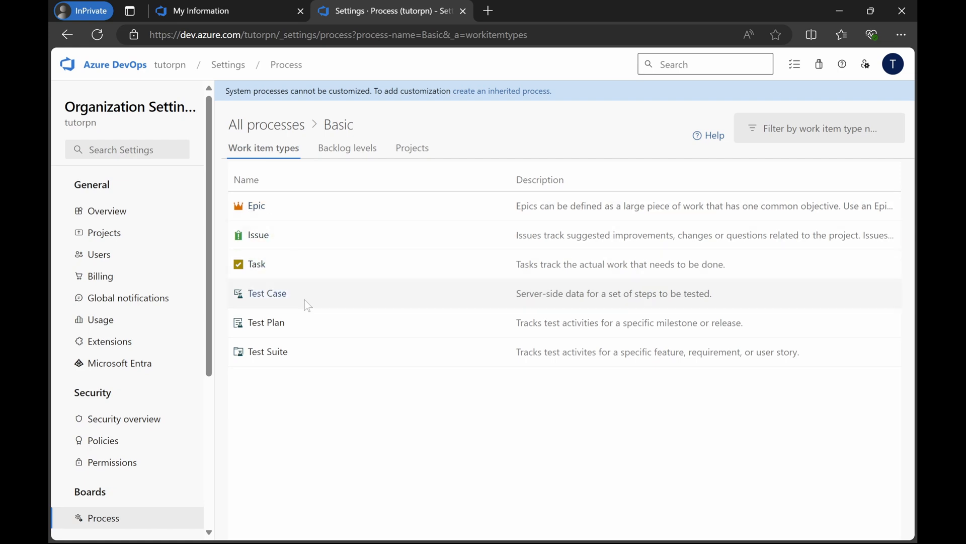
mouse_move(341, 151)
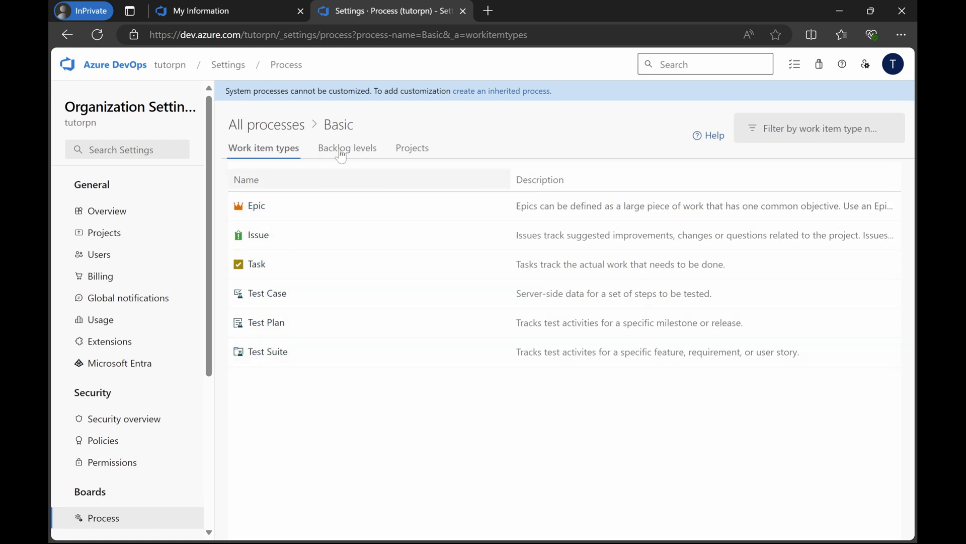
click(266, 125)
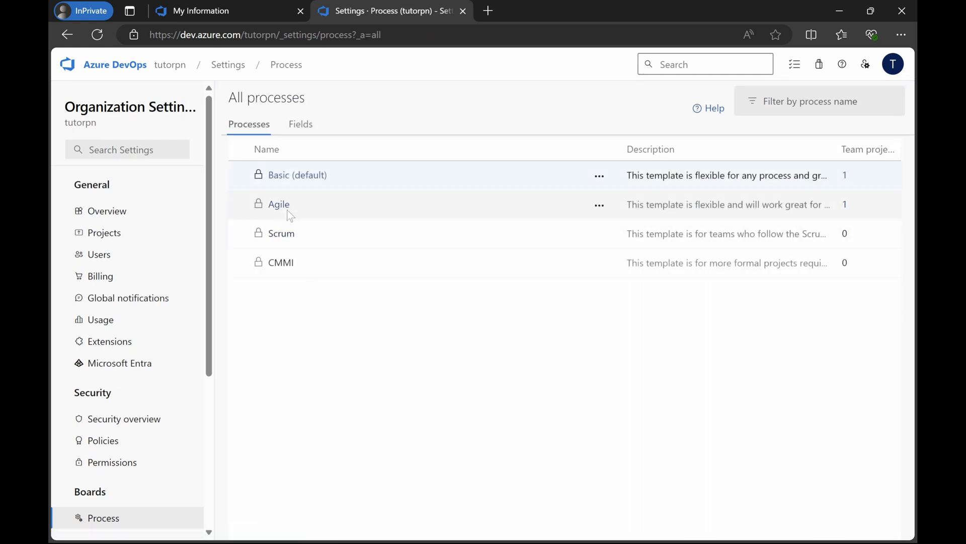
Browse the Agile process's work item types, then return to All processes.
click(278, 203)
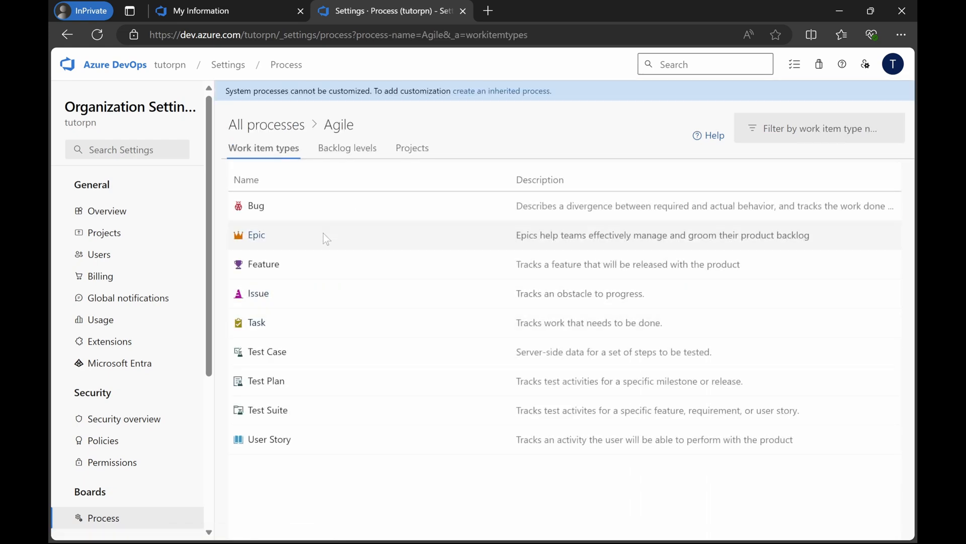
mouse_move(326, 222)
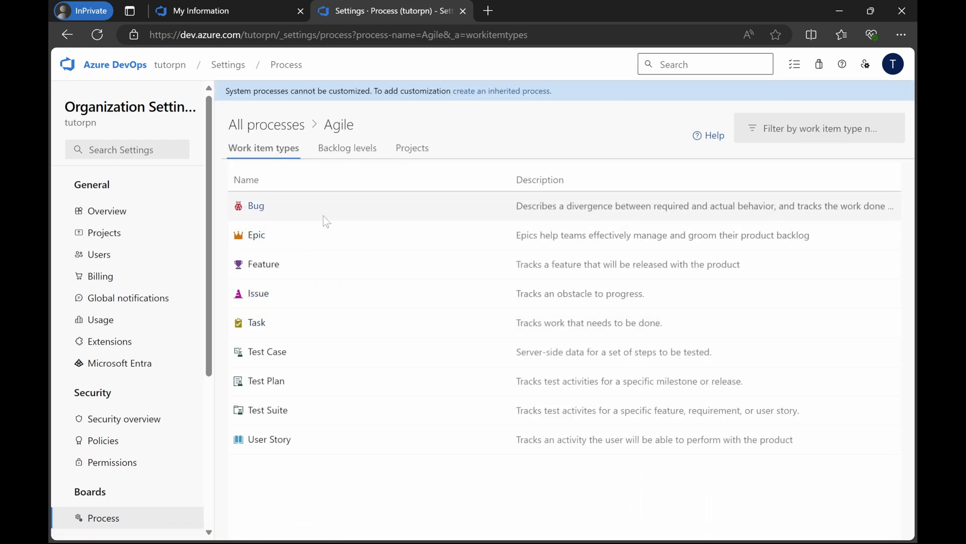
mouse_move(310, 293)
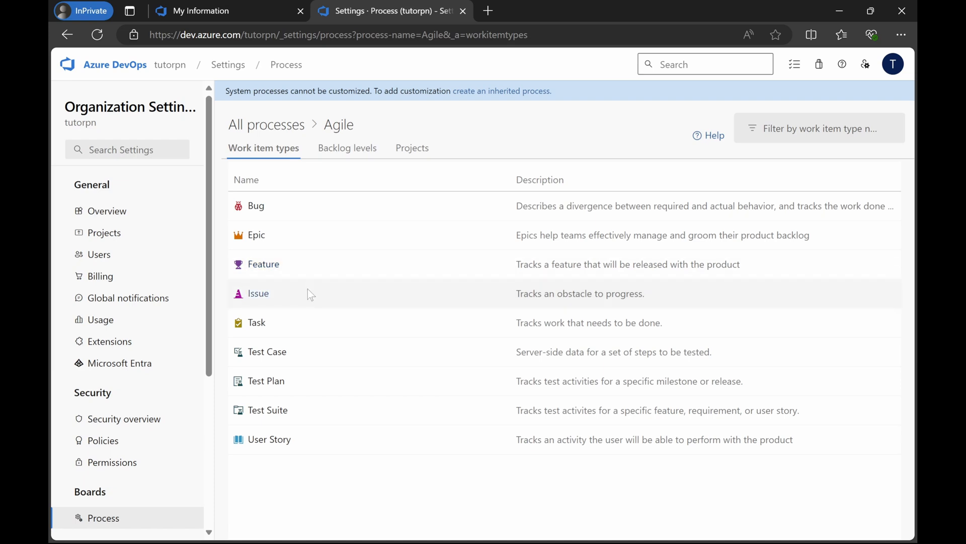
mouse_move(310, 322)
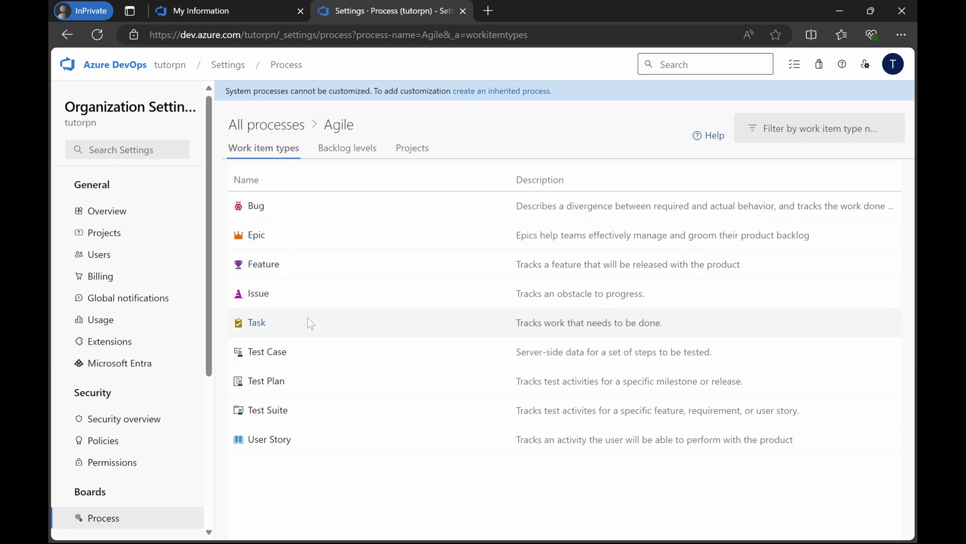
mouse_move(404, 168)
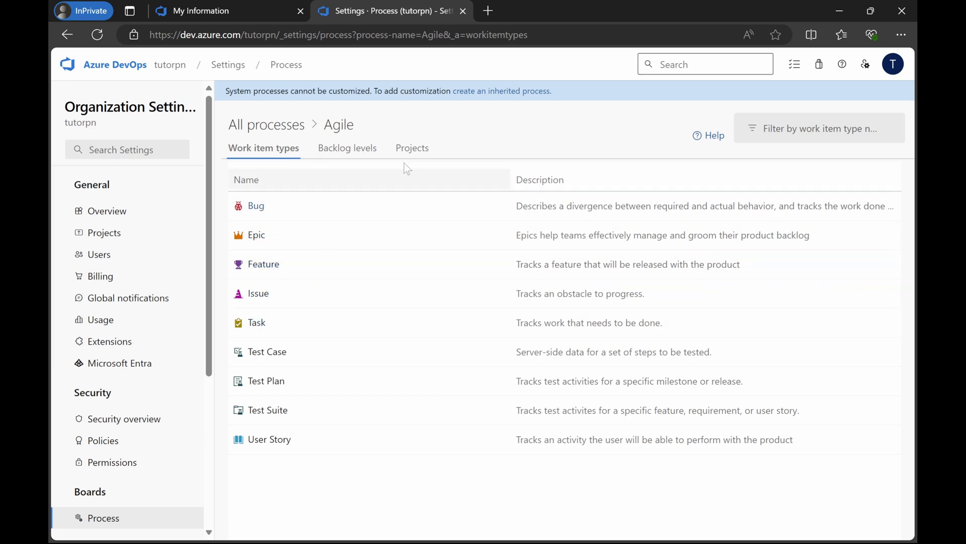
mouse_move(308, 332)
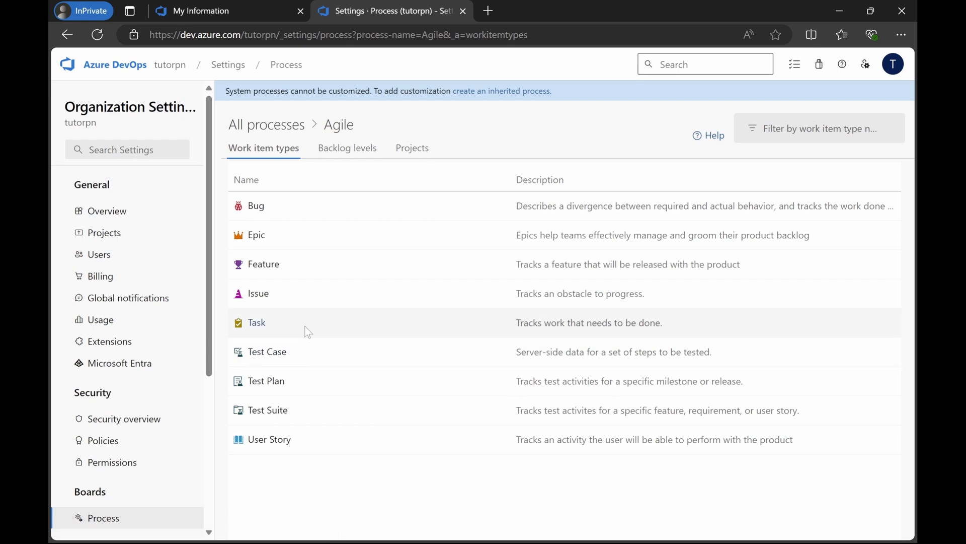
mouse_move(244, 219)
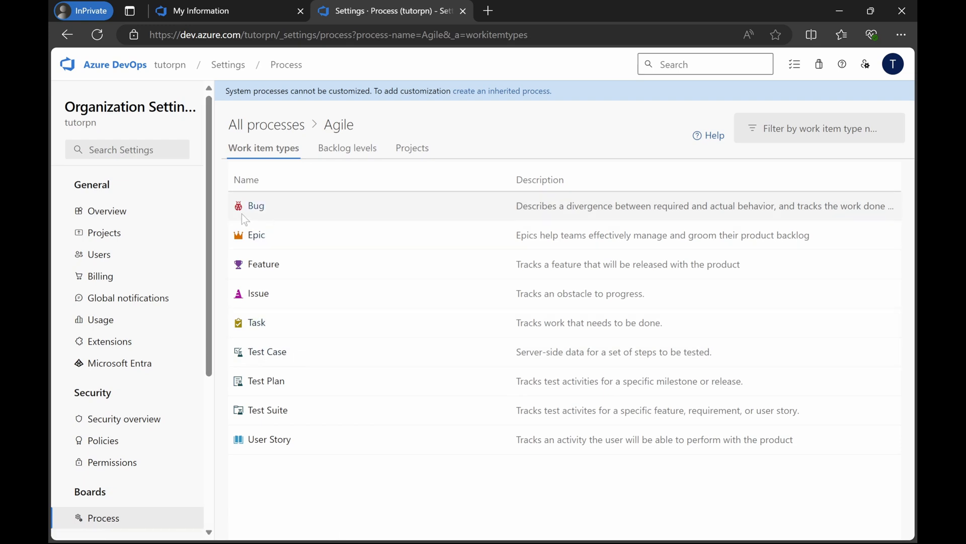
mouse_move(325, 203)
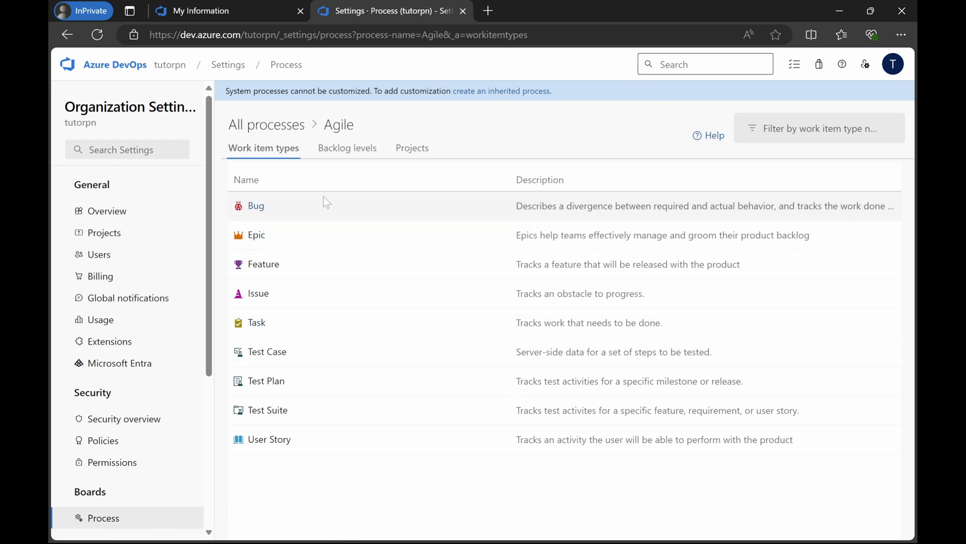
mouse_move(290, 208)
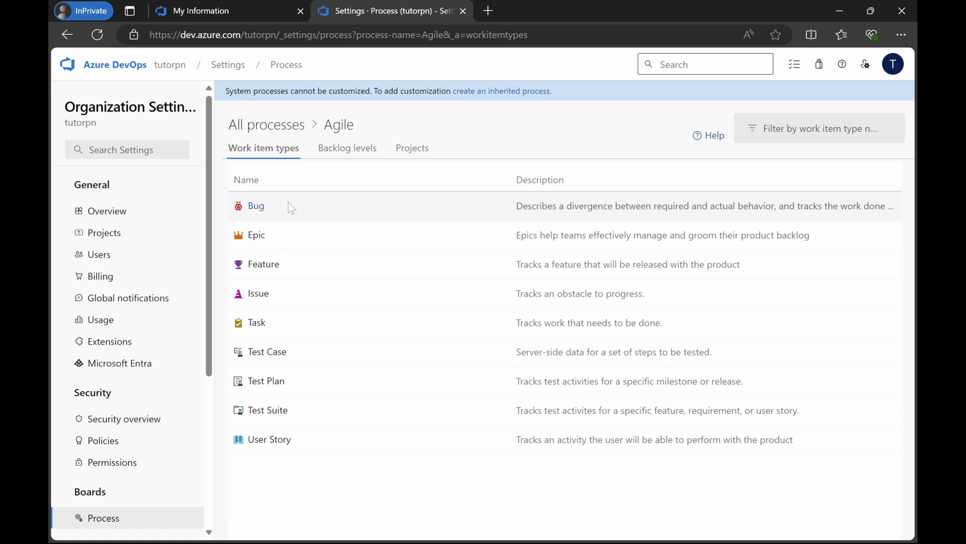
mouse_move(388, 167)
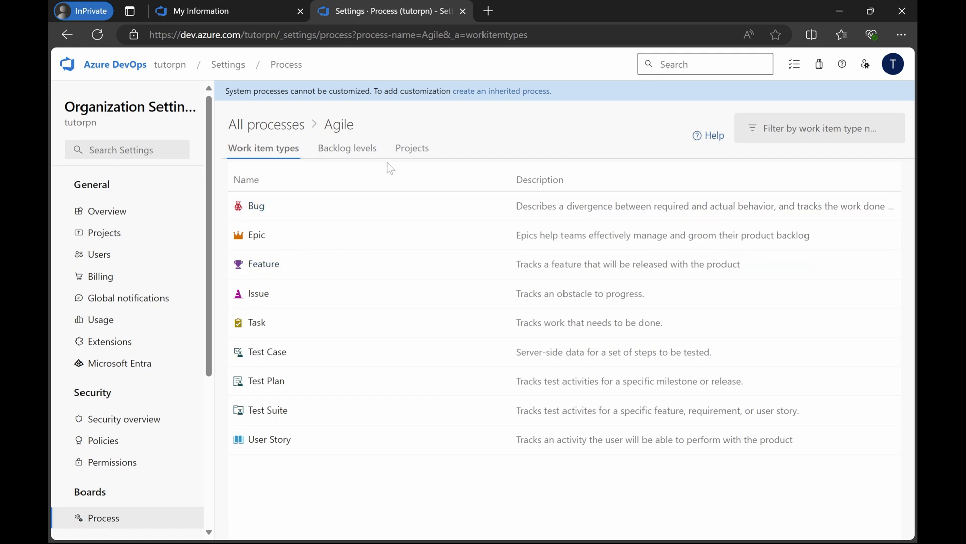
click(266, 124)
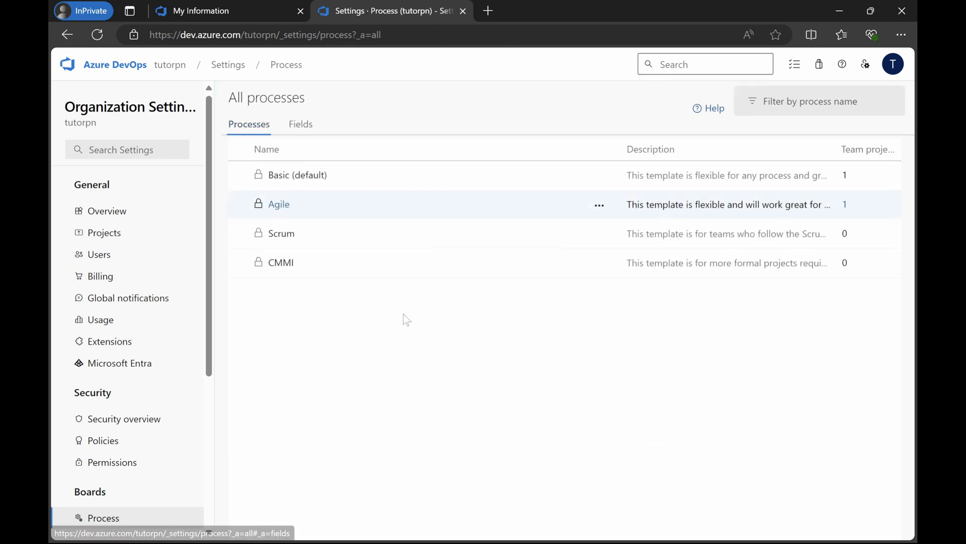
mouse_move(184, 104)
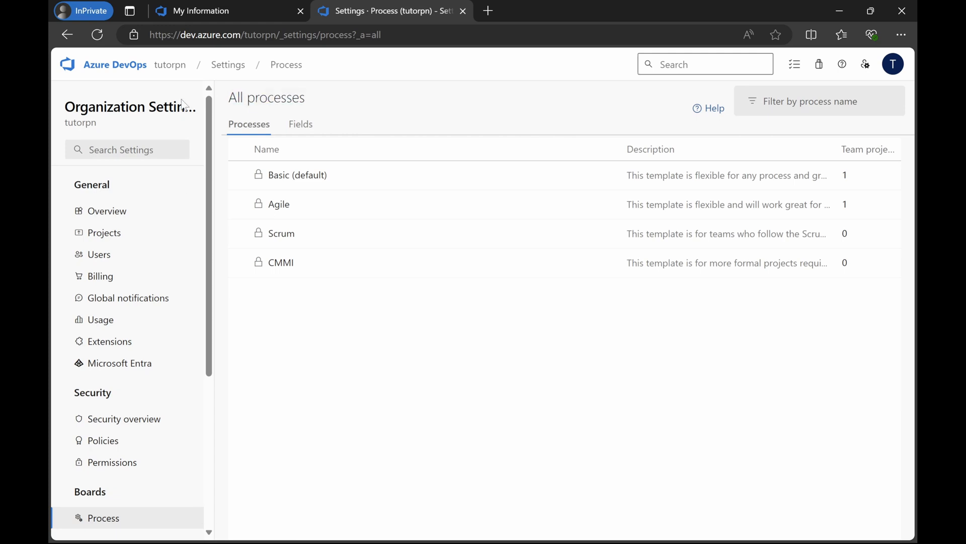
mouse_move(169, 64)
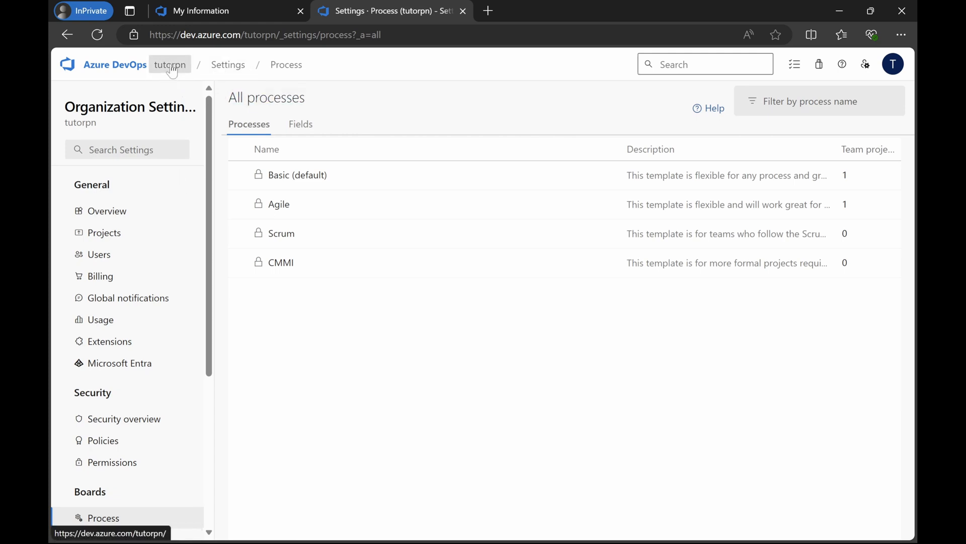
Go to the tutorpn organization home and open the testproject summary.
click(170, 64)
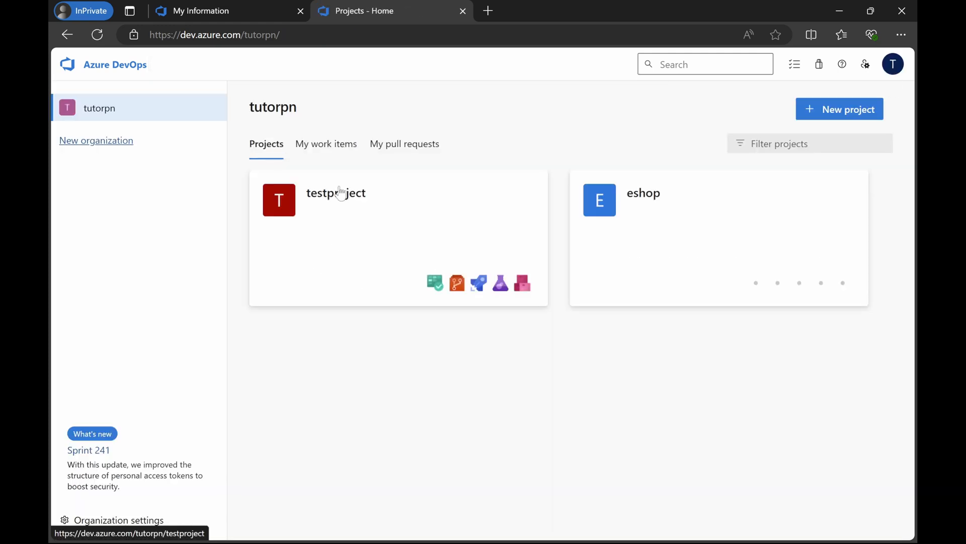
click(336, 192)
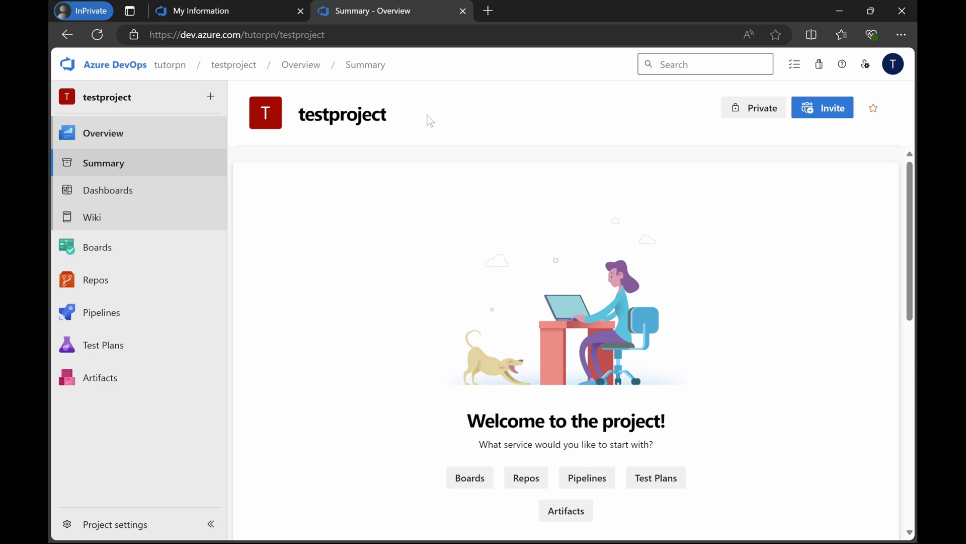
mouse_move(302, 202)
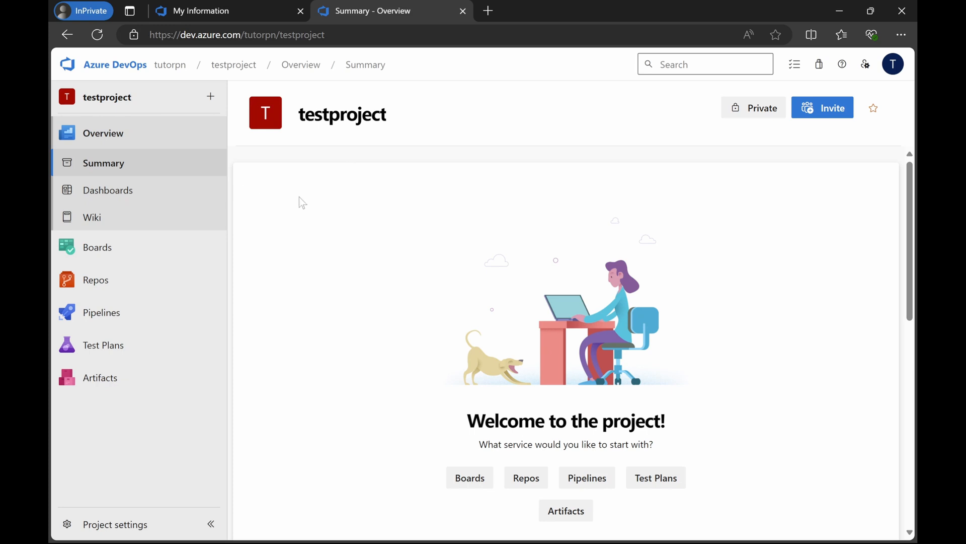
mouse_move(303, 171)
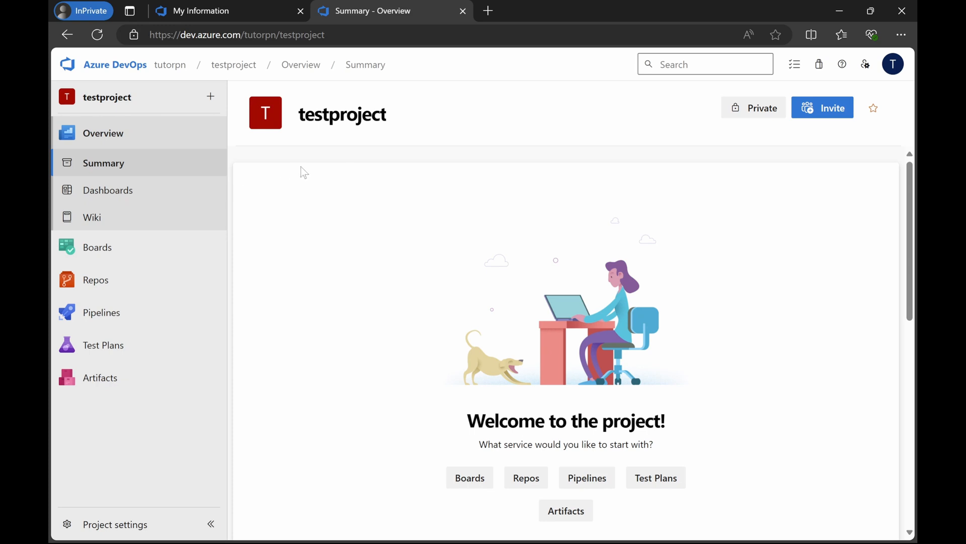
mouse_move(99, 377)
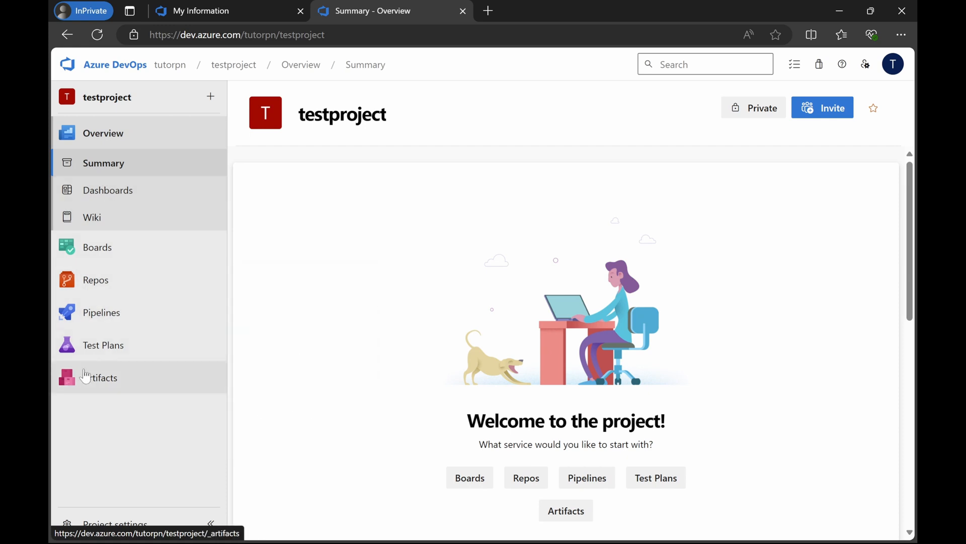
key(ctrl+a)
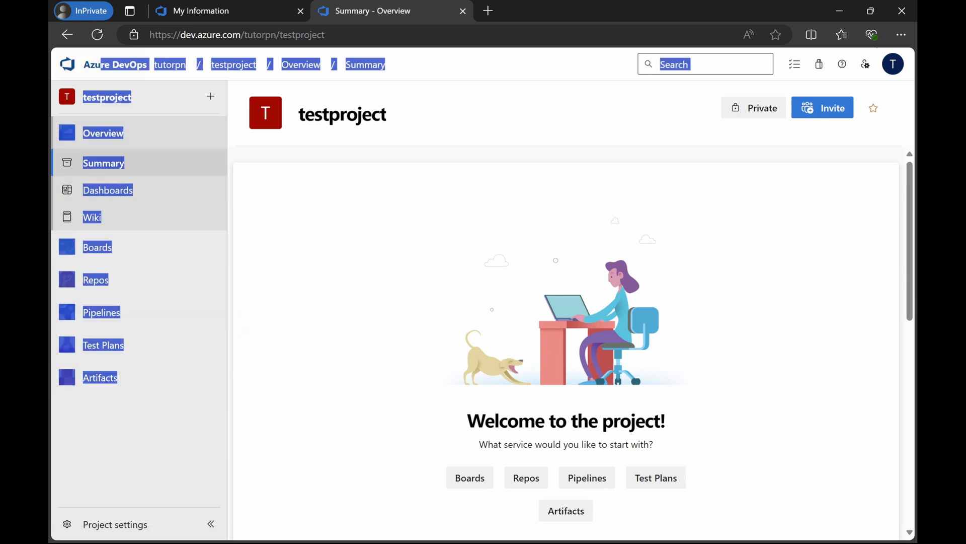
click(124, 431)
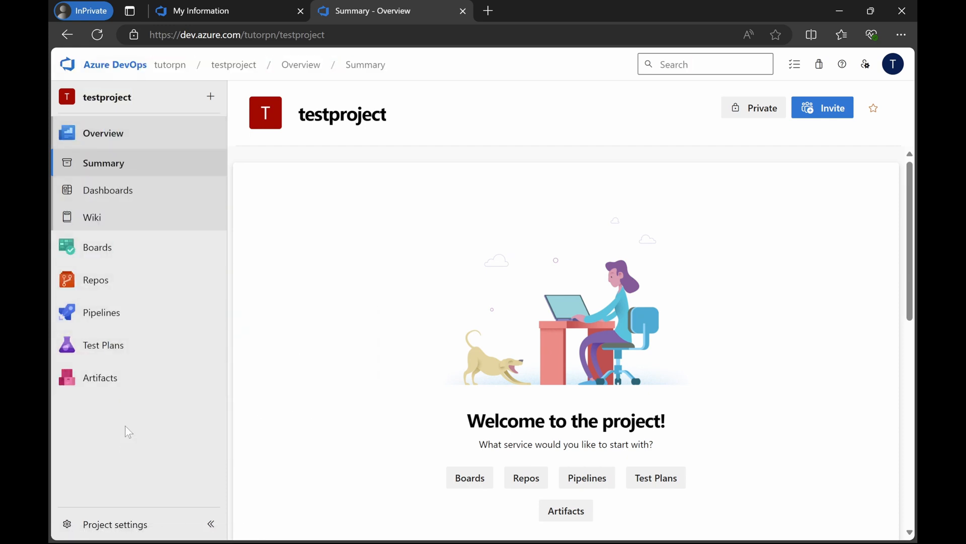
Open Boards > Work items in testproject and preview the other services.
click(97, 247)
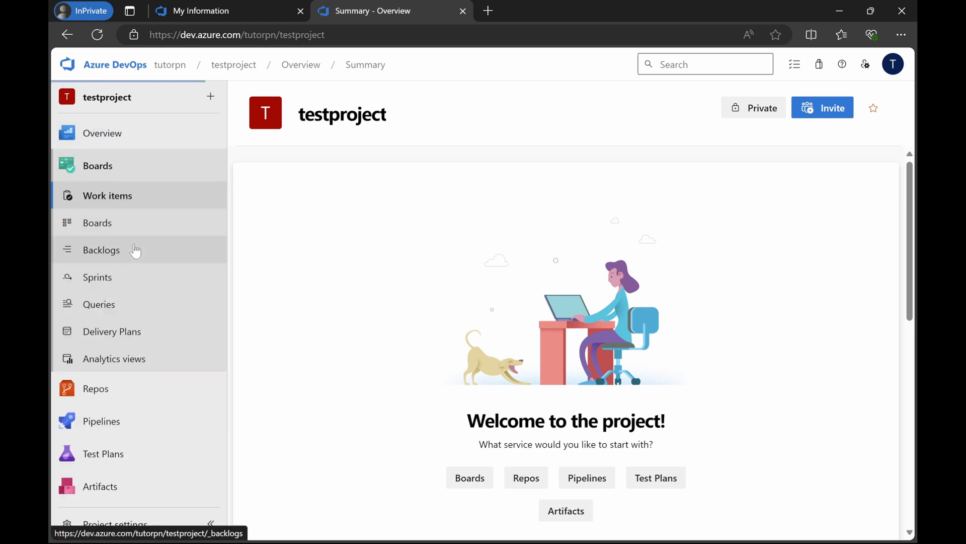
click(107, 196)
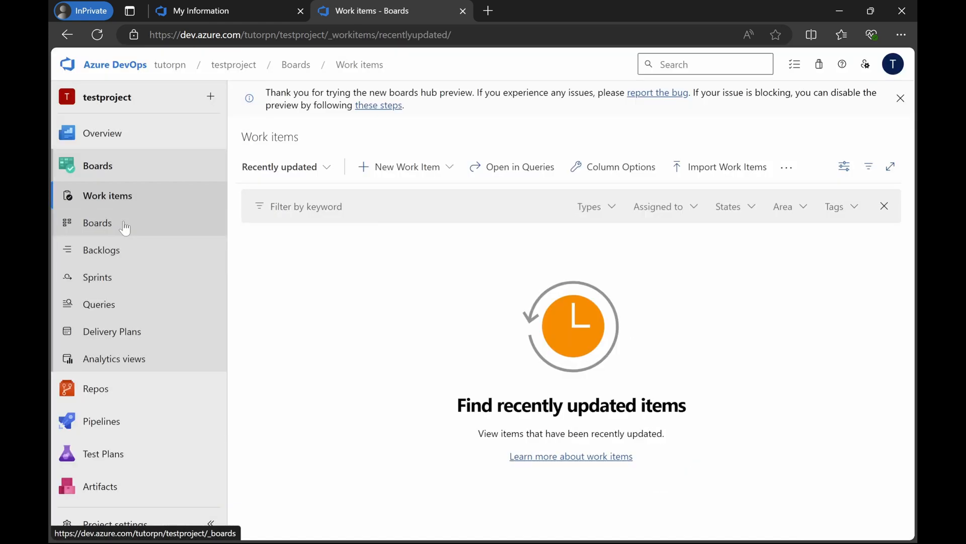
mouse_move(154, 380)
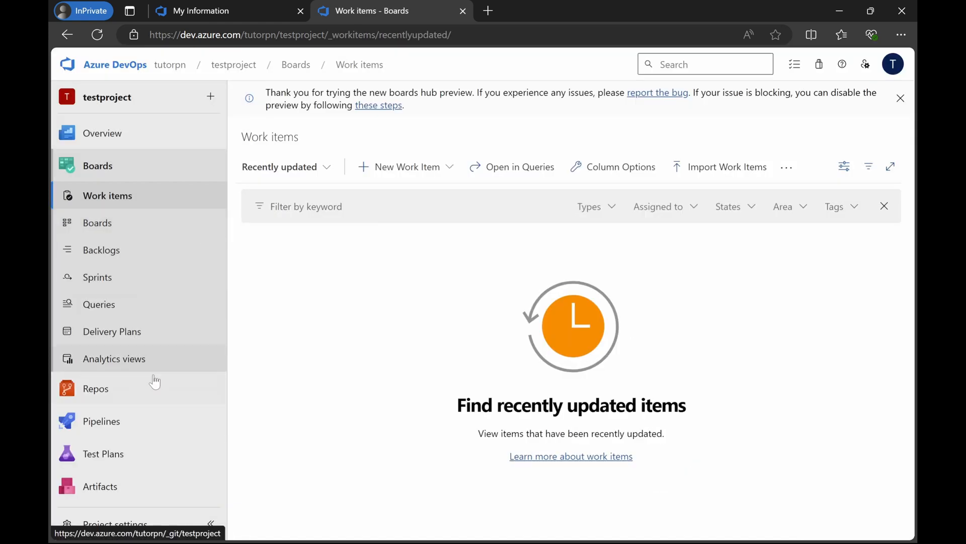
click(95, 388)
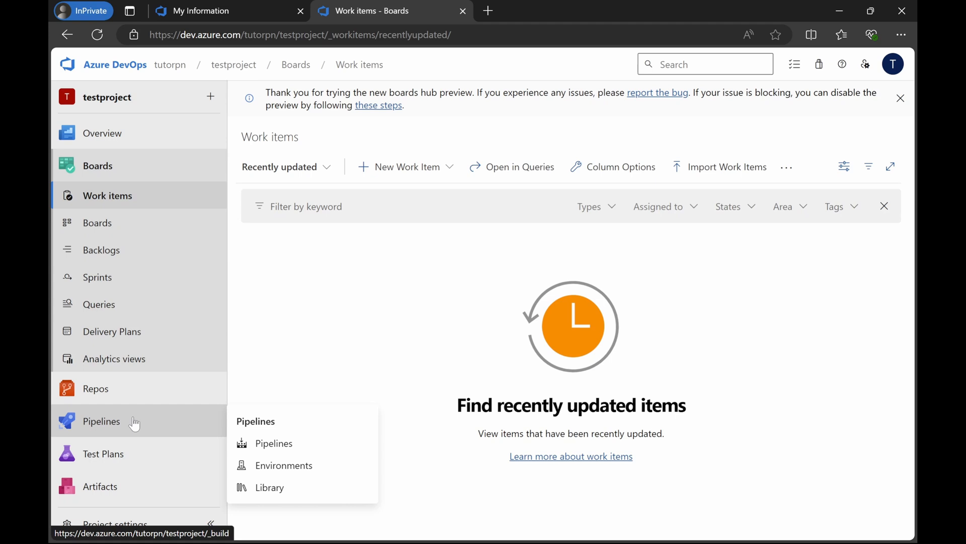
mouse_move(102, 453)
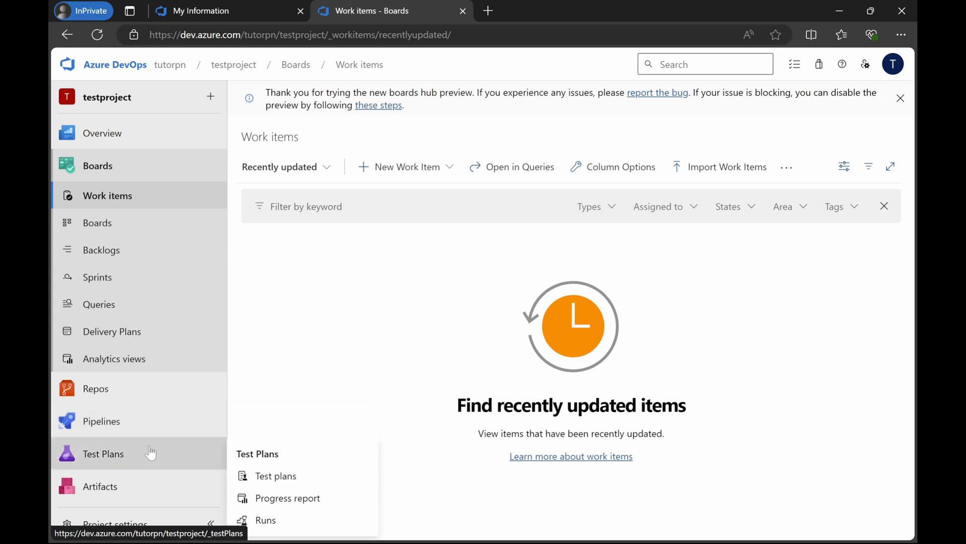
mouse_move(145, 490)
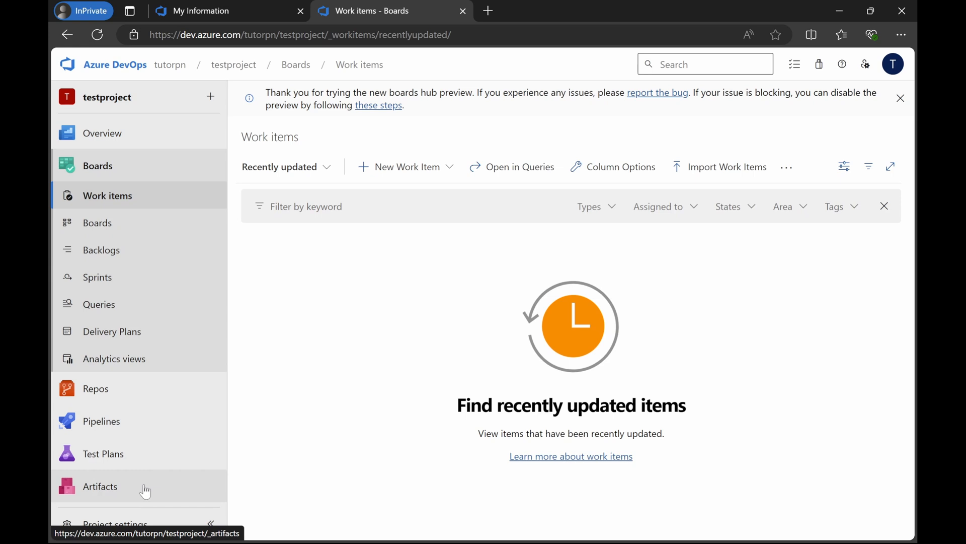
mouse_move(396, 378)
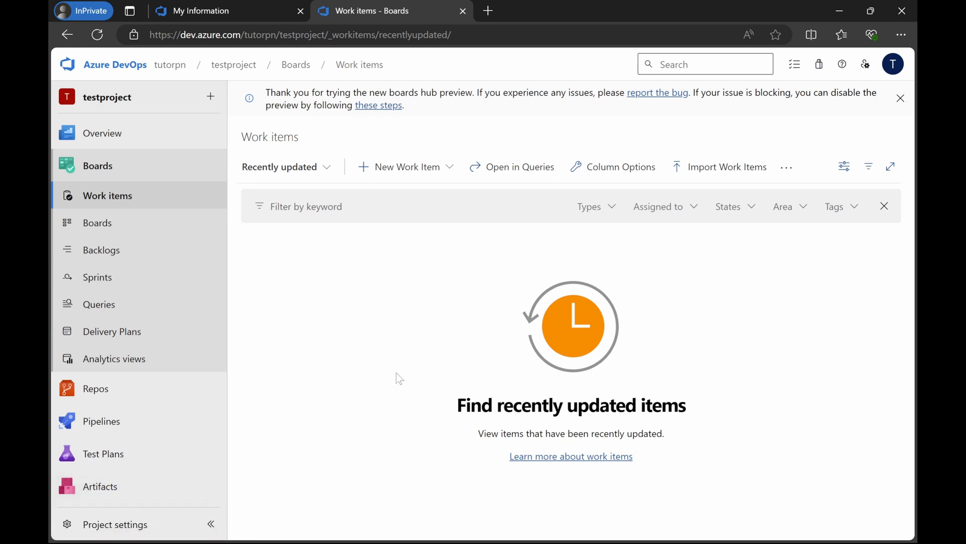